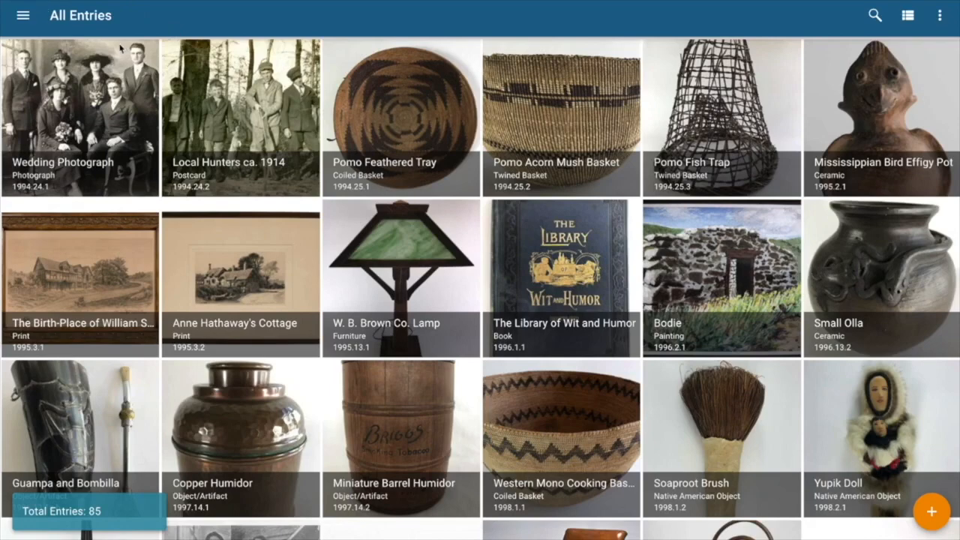
{"action": "mouse_move", "coordinate": [168, 27]}
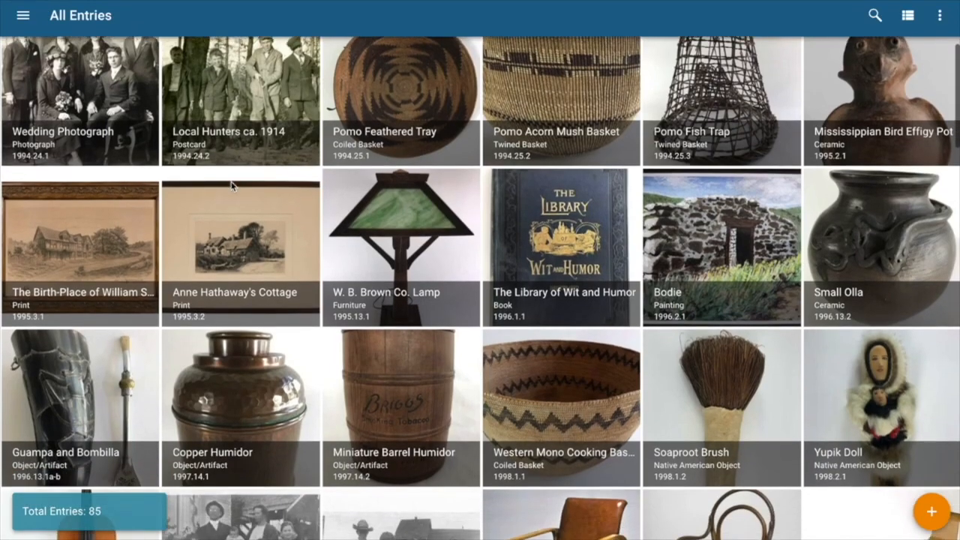
Browse and search the existing CatalogIt entries
{"action": "scroll", "scroll_direction": "down", "scroll_amount": 3}
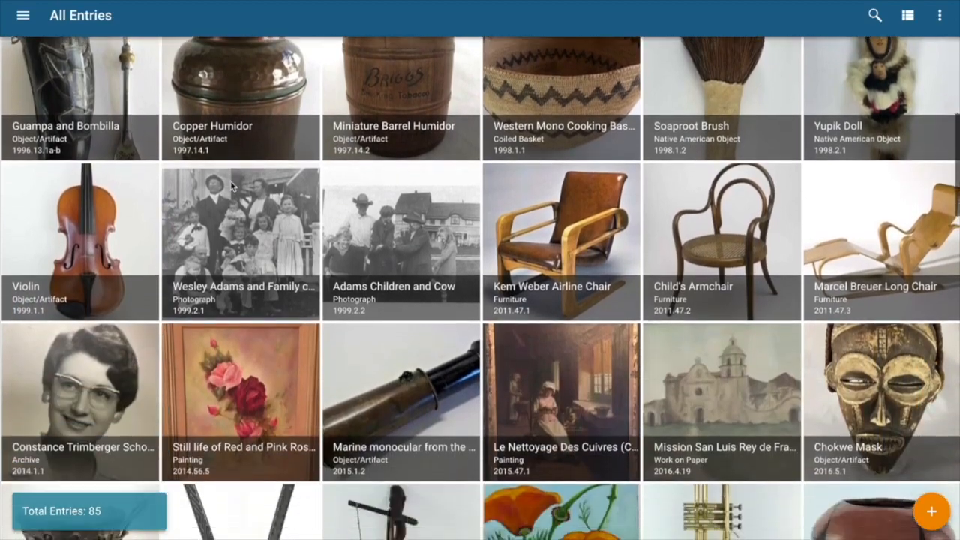
{"action": "scroll", "scroll_direction": "up", "scroll_amount": 3}
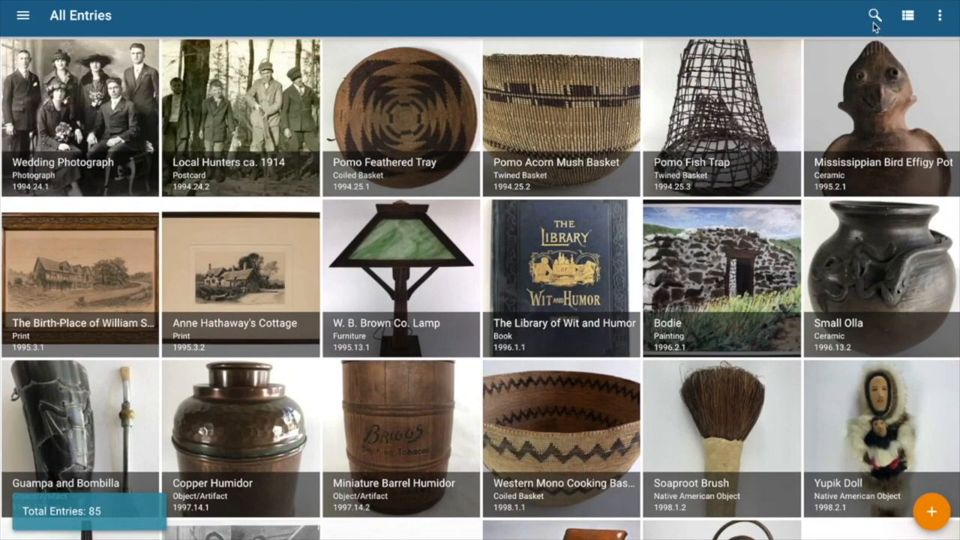
{"action": "mouse_move", "coordinate": [876, 22]}
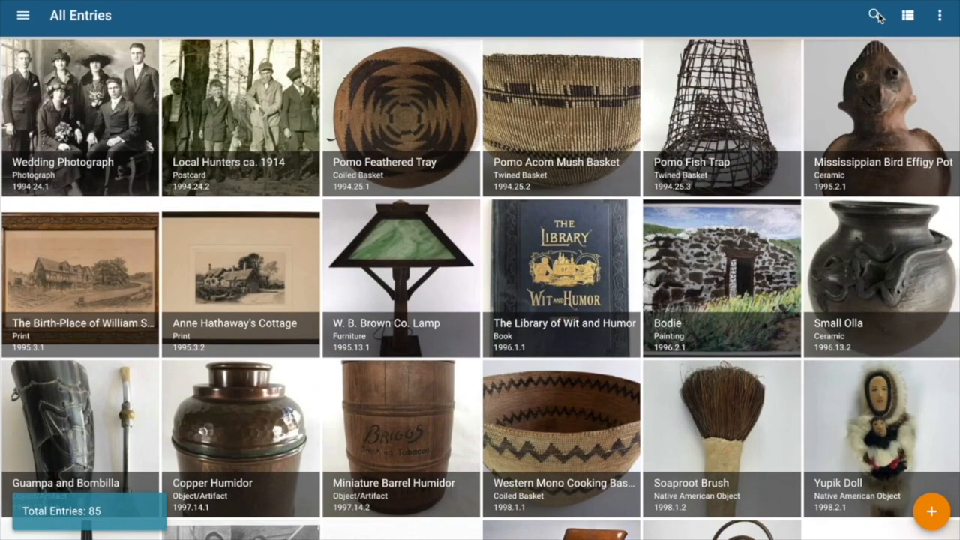
{"action": "left_click", "coordinate": [874, 15]}
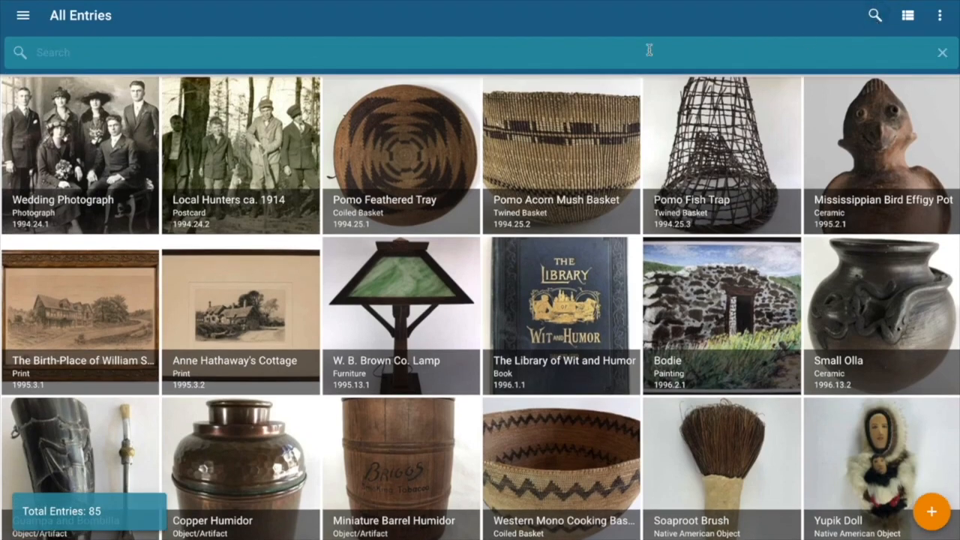
{"action": "mouse_move", "coordinate": [465, 147]}
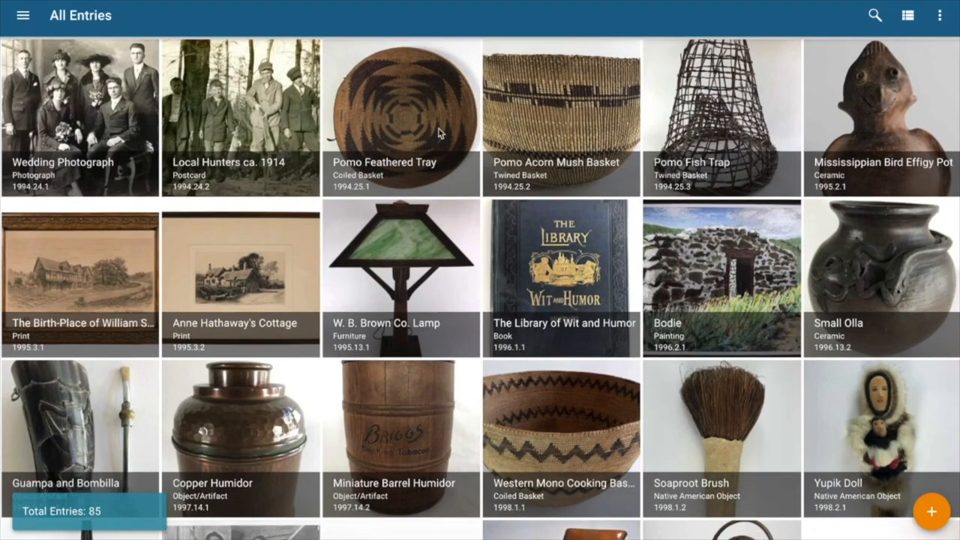
{"action": "mouse_move", "coordinate": [180, 252]}
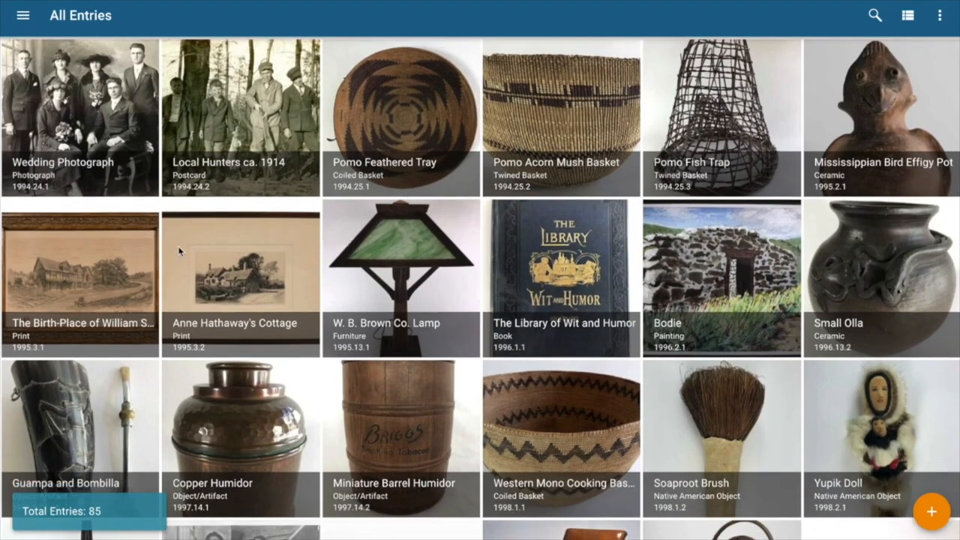
{"action": "mouse_move", "coordinate": [90, 267]}
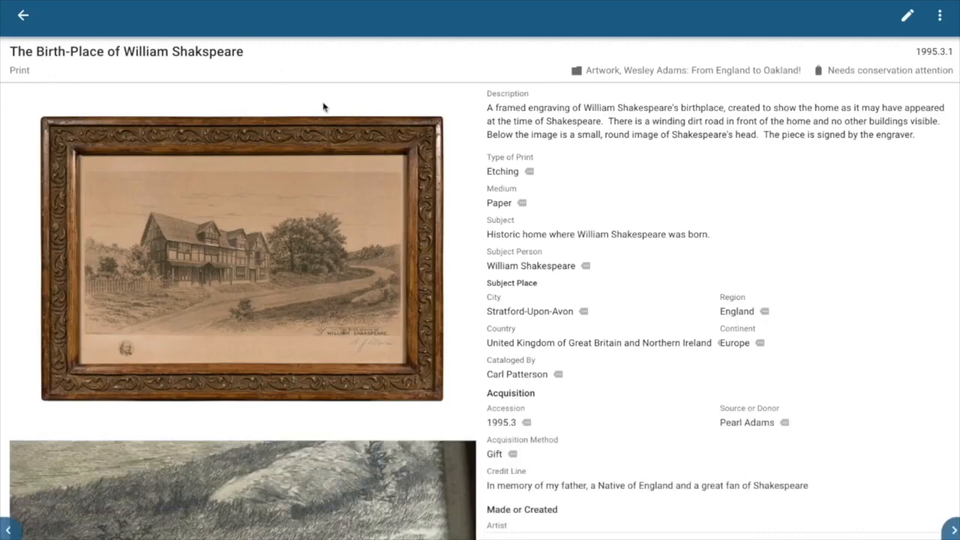
{"action": "mouse_move", "coordinate": [422, 240]}
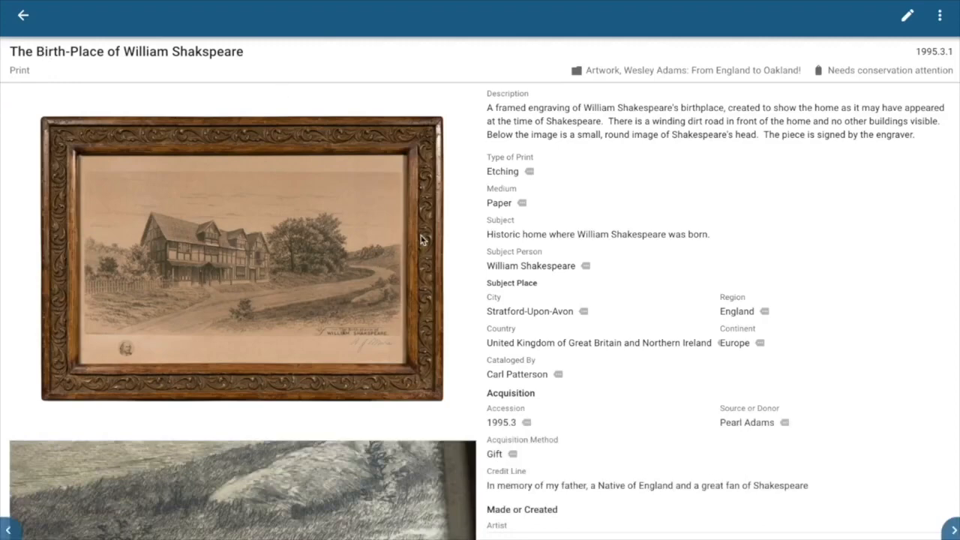
{"action": "scroll", "scroll_direction": "down", "scroll_amount": 3}
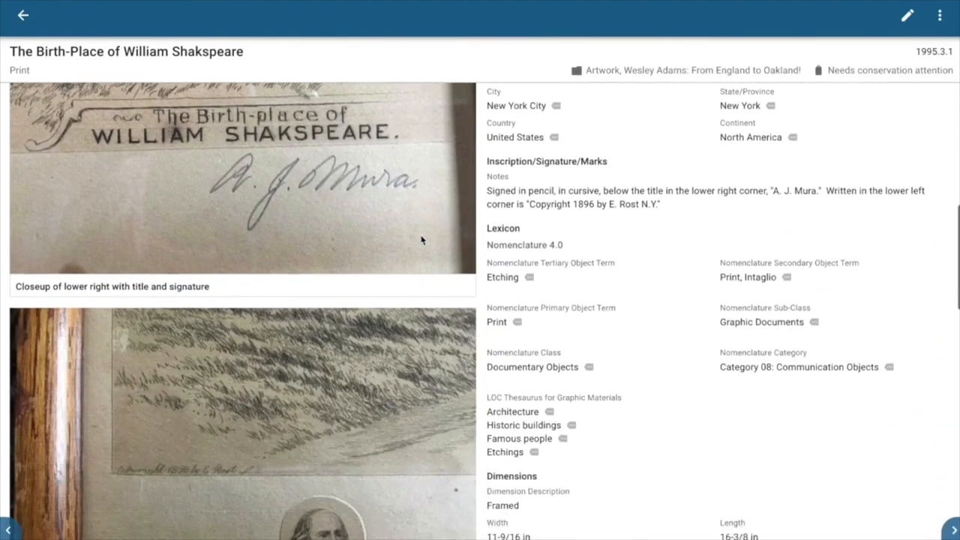
{"action": "scroll", "scroll_direction": "down", "scroll_amount": 3}
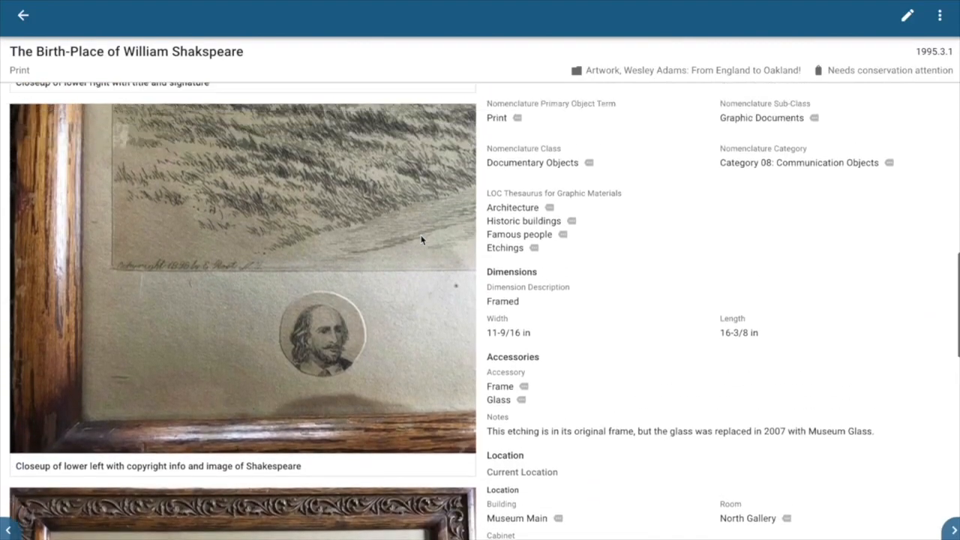
{"action": "scroll", "scroll_direction": "down", "scroll_amount": 3}
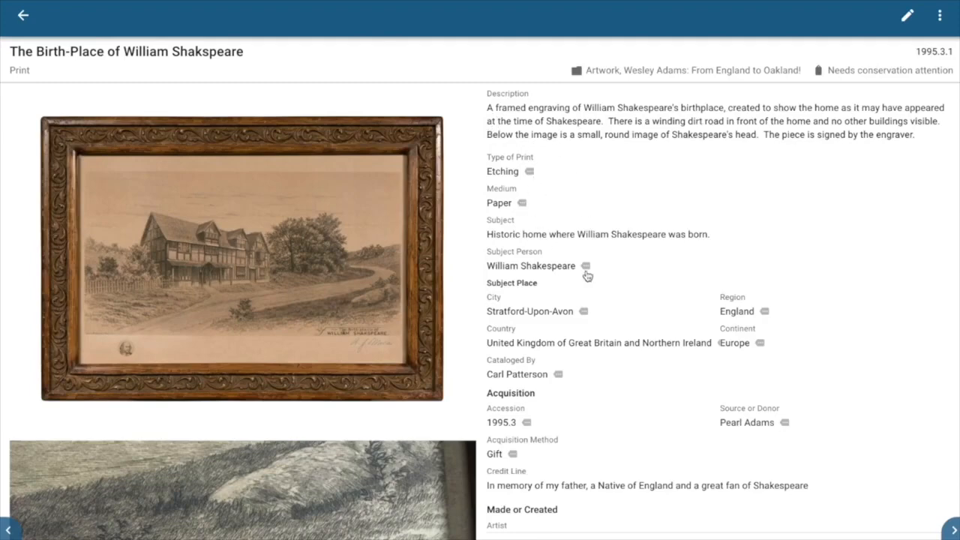
{"action": "mouse_move", "coordinate": [579, 369]}
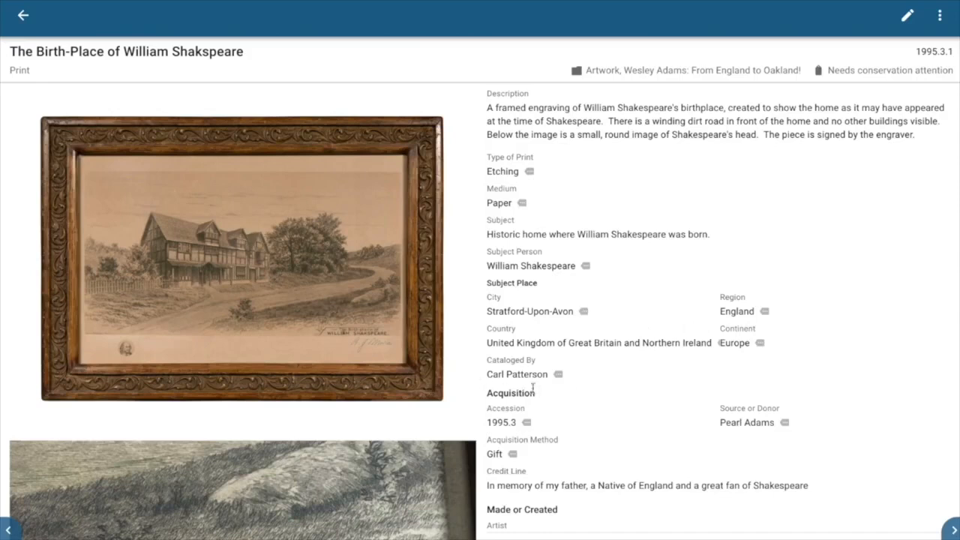
{"action": "mouse_move", "coordinate": [510, 375]}
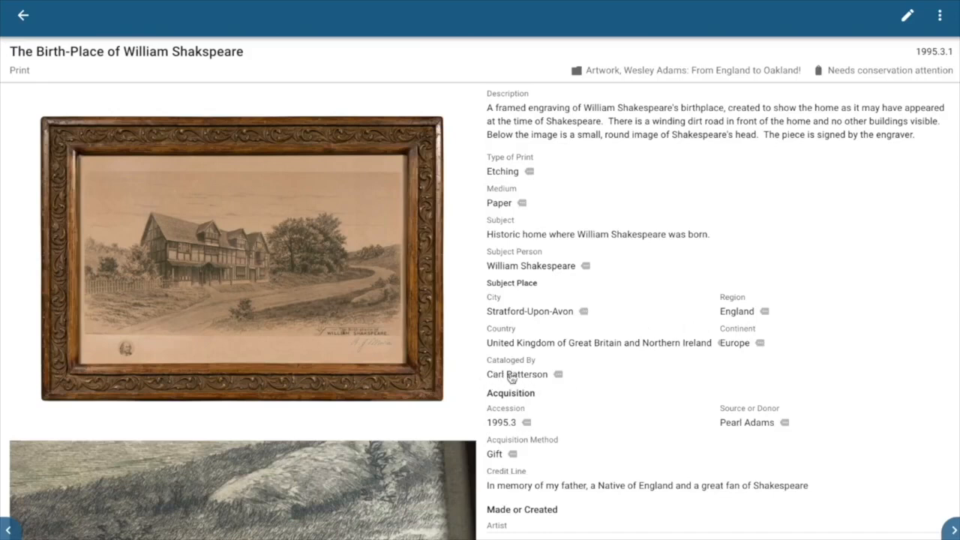
{"action": "mouse_move", "coordinate": [552, 288]}
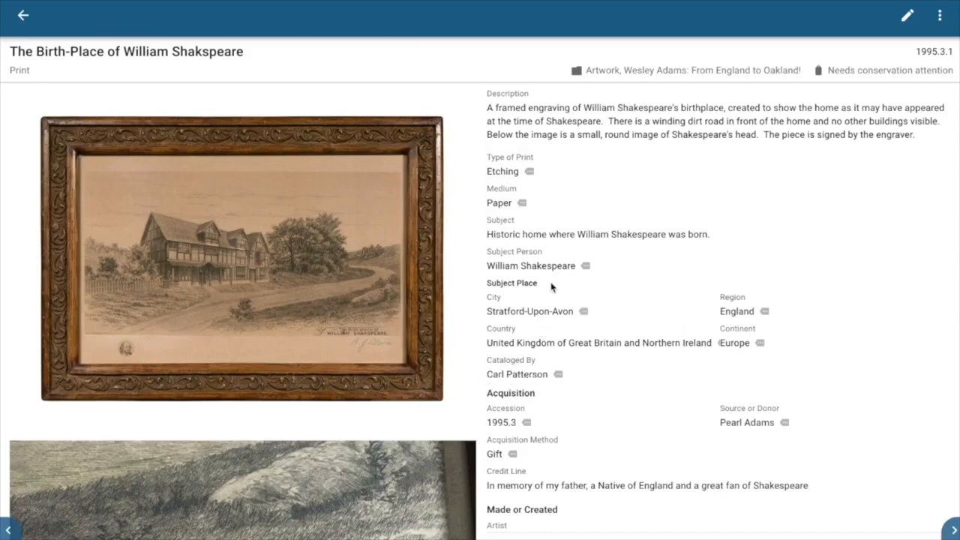
{"action": "mouse_move", "coordinate": [583, 228]}
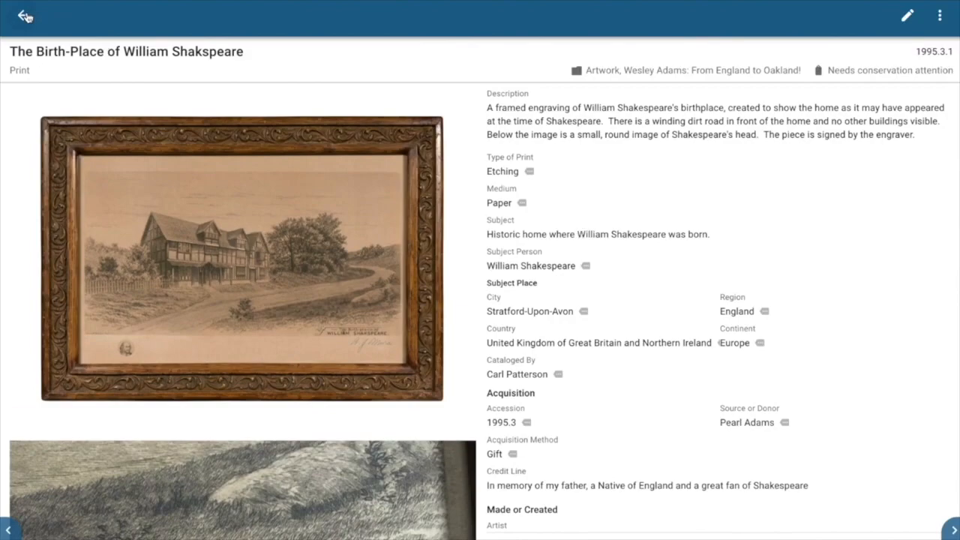
Return to All Entries and start a new catalog entry
{"action": "left_click", "coordinate": [24, 15]}
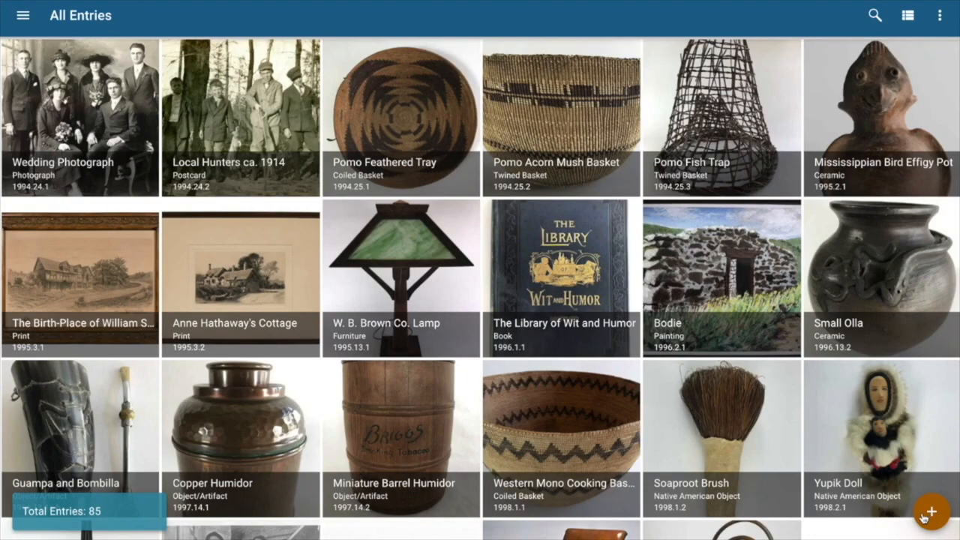
{"action": "left_click", "coordinate": [930, 510]}
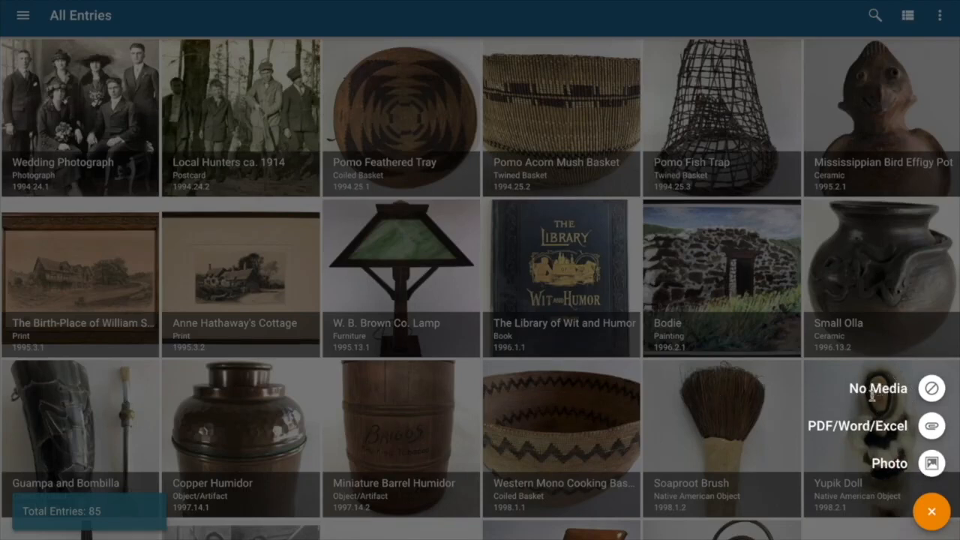
{"action": "mouse_move", "coordinate": [858, 408]}
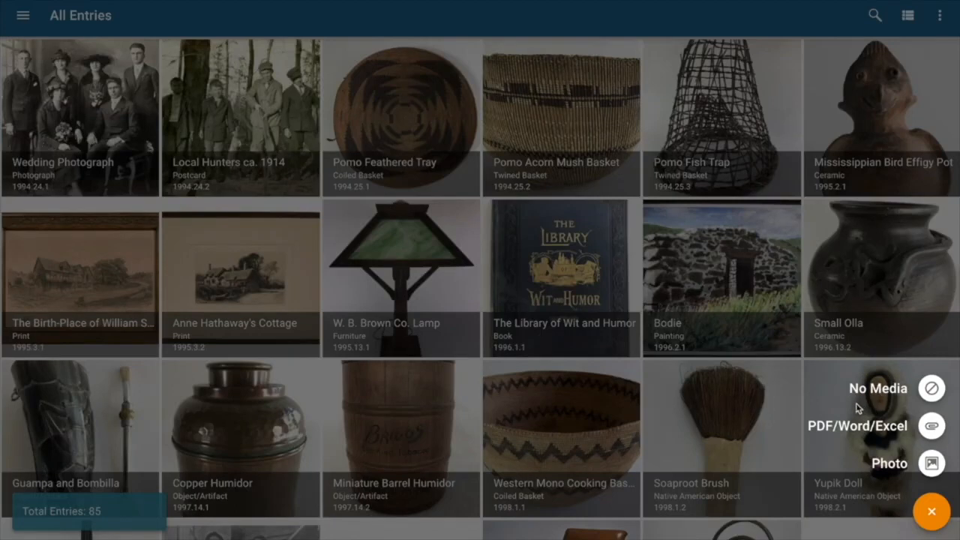
{"action": "mouse_move", "coordinate": [892, 480]}
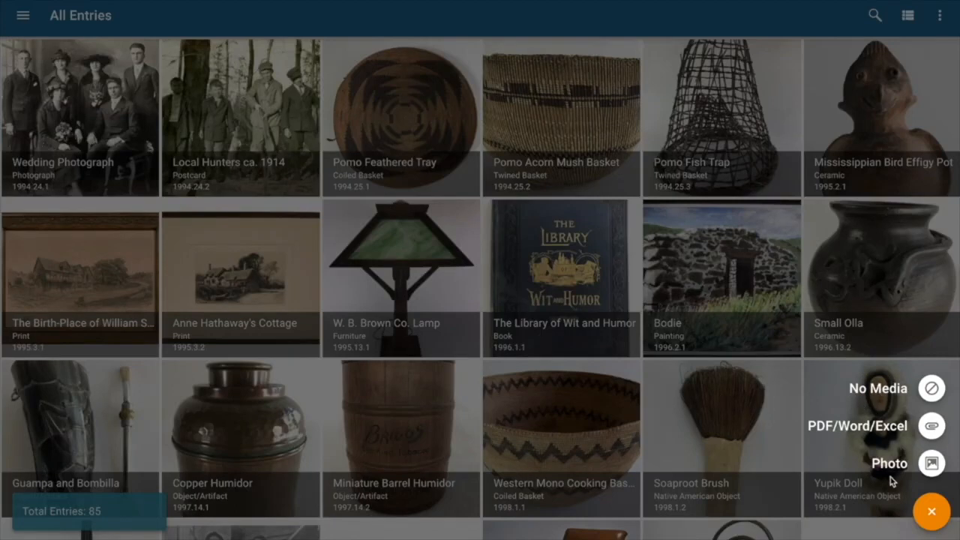
{"action": "mouse_move", "coordinate": [885, 495]}
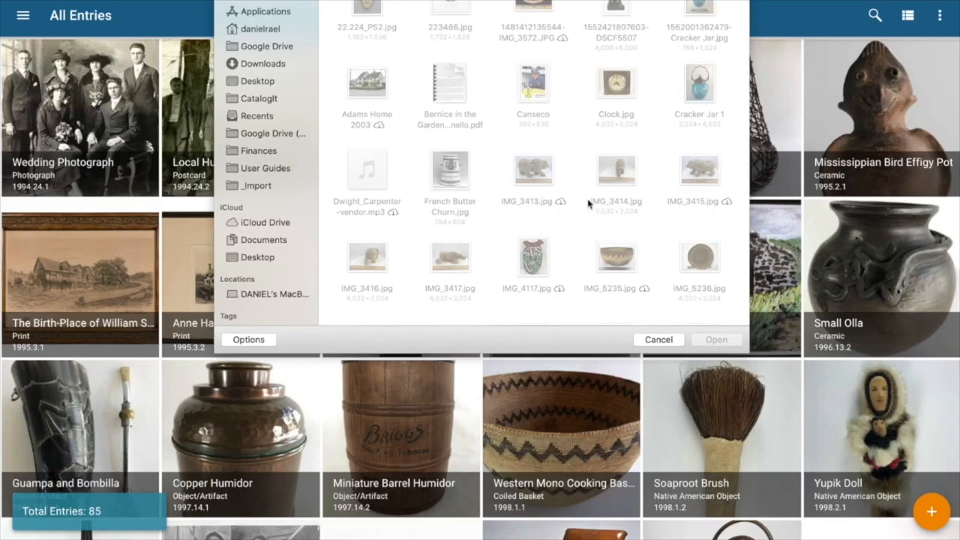
Choose Iron.jpg from the file dialog as the entry's photo
{"action": "scroll", "scroll_direction": "down", "scroll_amount": 3}
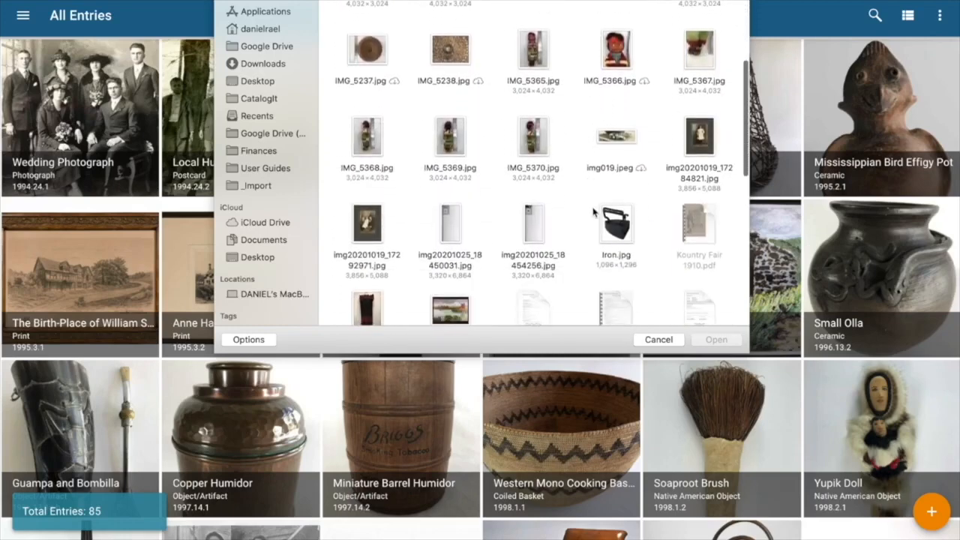
{"action": "left_click", "coordinate": [615, 222]}
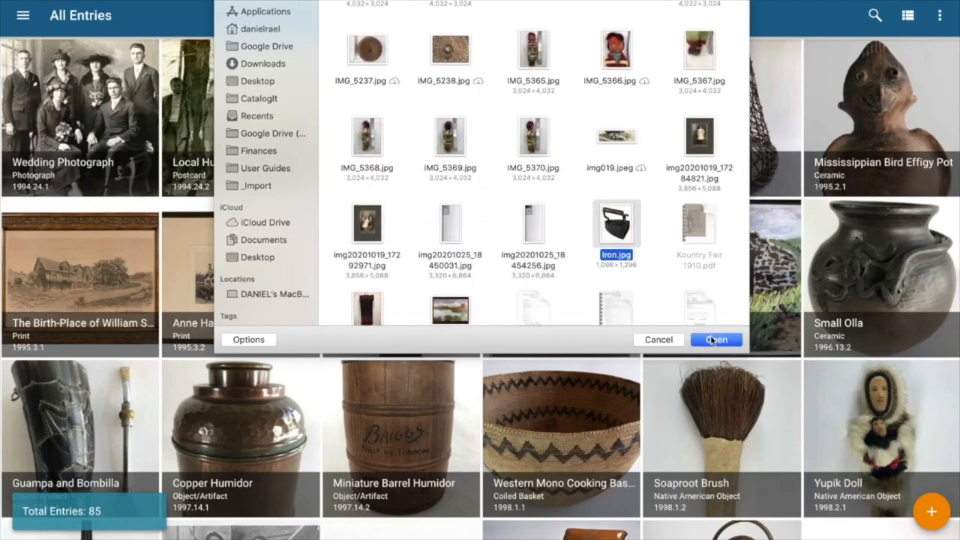
{"action": "left_click", "coordinate": [716, 339]}
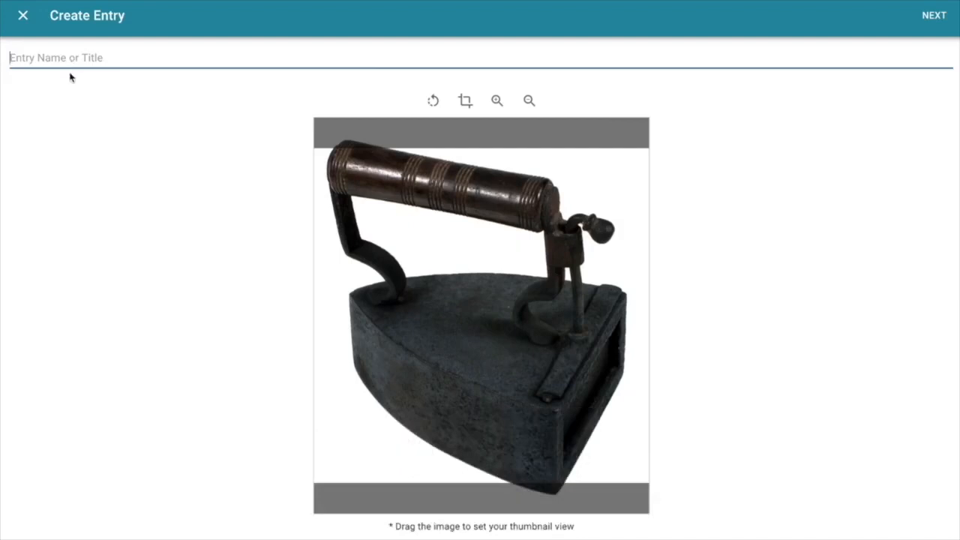
Title the entry 'Coal Iron' and re-center the iron in the thumbnail frame
{"action": "type", "text": "Coal Iron"}
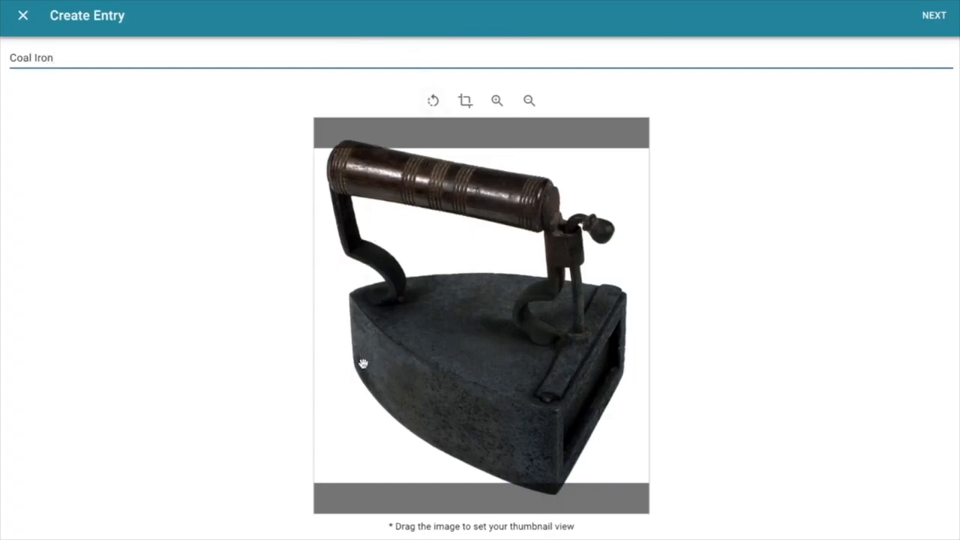
{"action": "left_click_drag", "start_coordinate": [363, 362], "coordinate": [498, 353]}
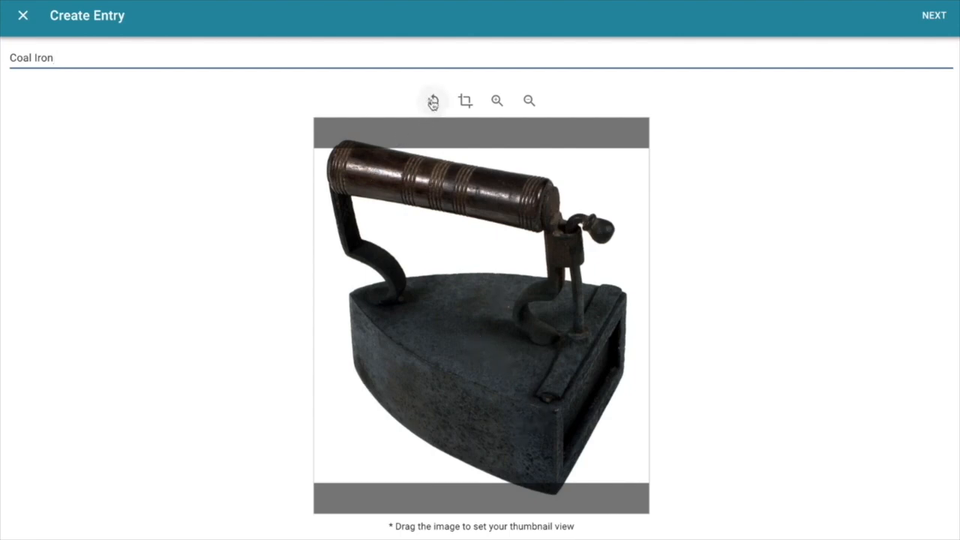
{"action": "left_click", "coordinate": [465, 100]}
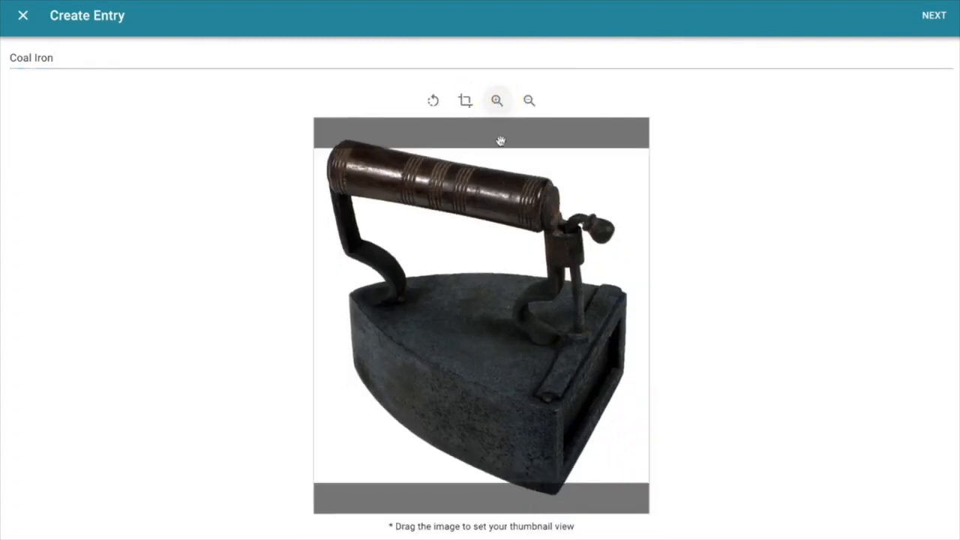
{"action": "left_click_drag", "start_coordinate": [501, 141], "coordinate": [432, 315]}
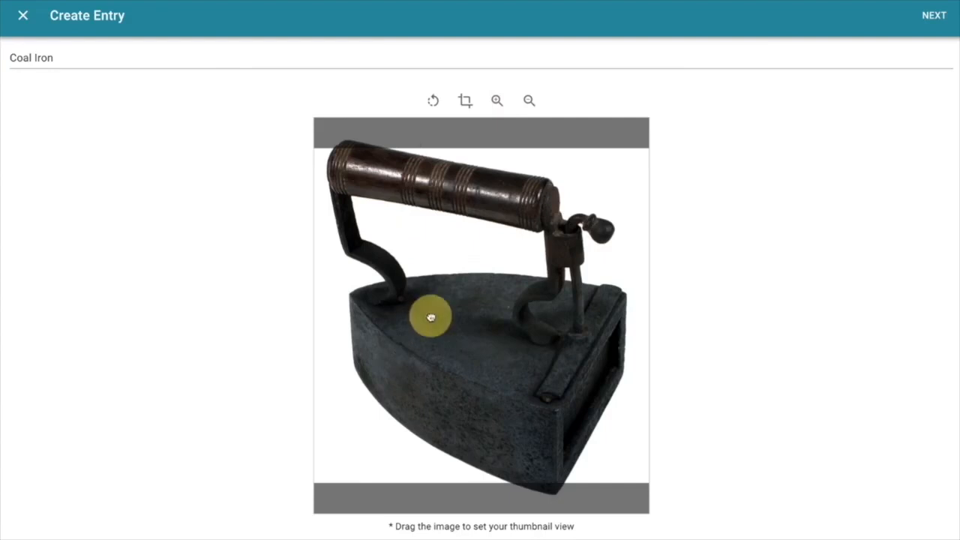
{"action": "left_click_drag", "start_coordinate": [432, 315], "coordinate": [432, 324]}
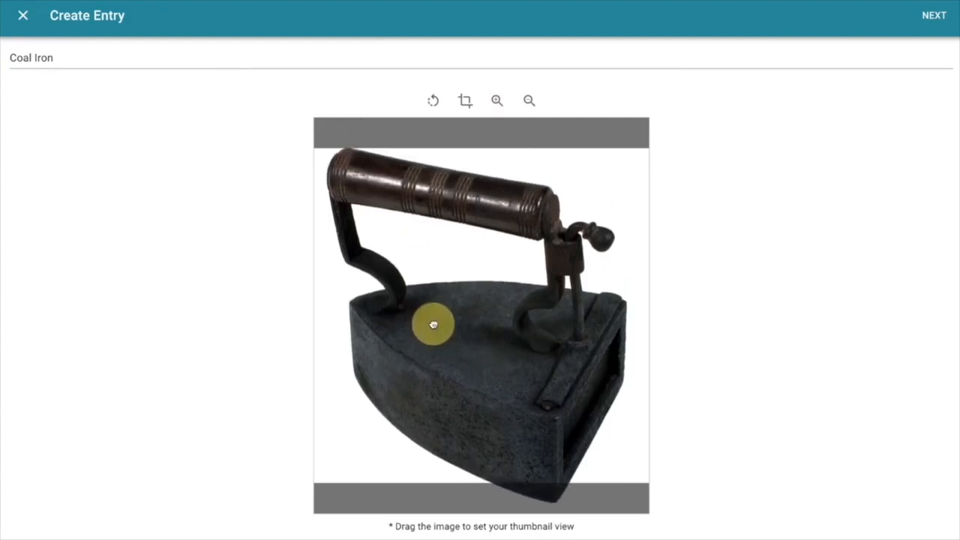
{"action": "left_click_drag", "start_coordinate": [432, 324], "coordinate": [432, 303]}
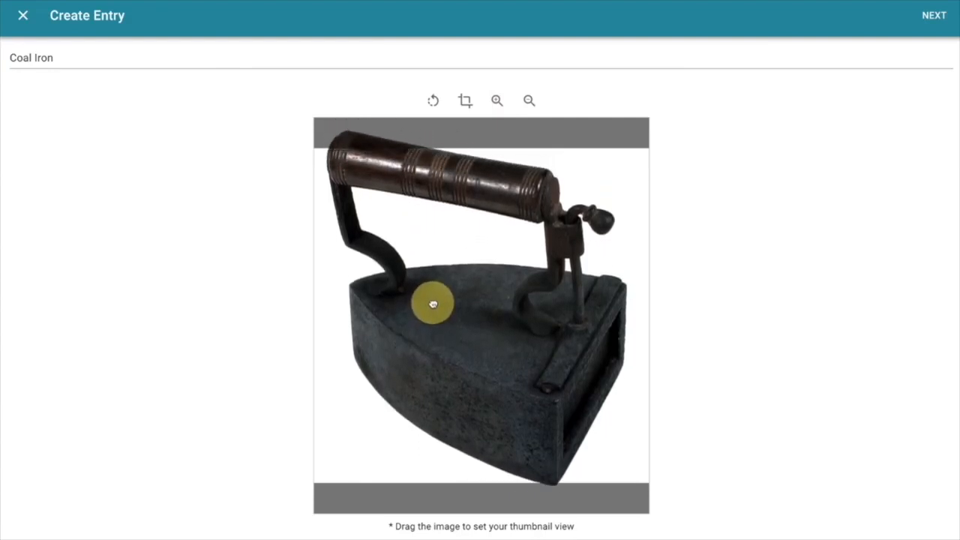
{"action": "left_click_drag", "start_coordinate": [432, 303], "coordinate": [429, 225]}
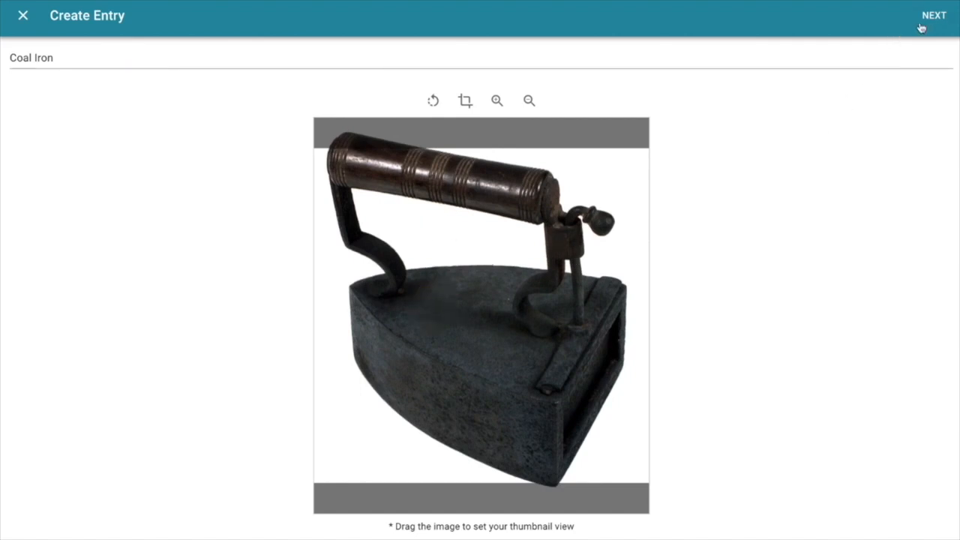
{"action": "left_click", "coordinate": [933, 15]}
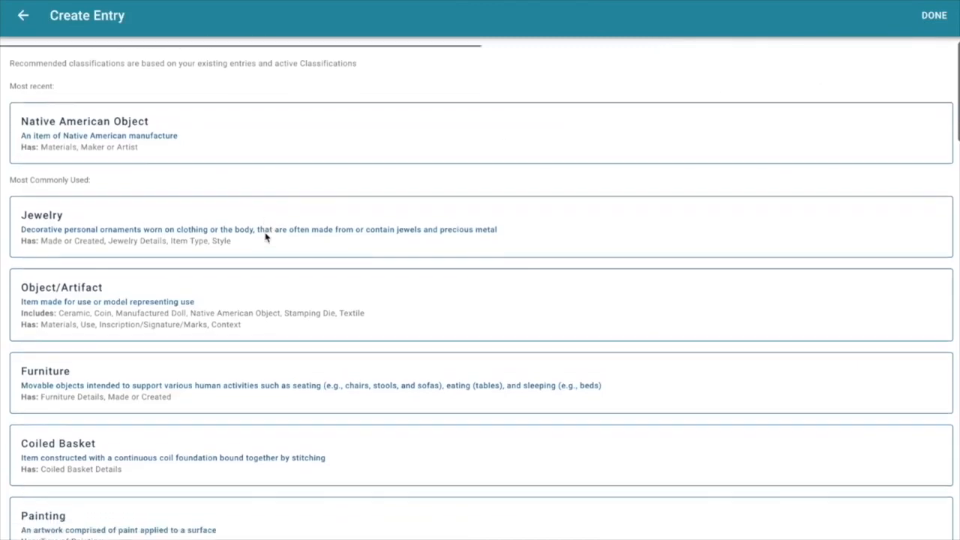
Pick Object/Artifact as the Coal Iron entry's classification
{"action": "scroll", "scroll_direction": "down", "scroll_amount": 3}
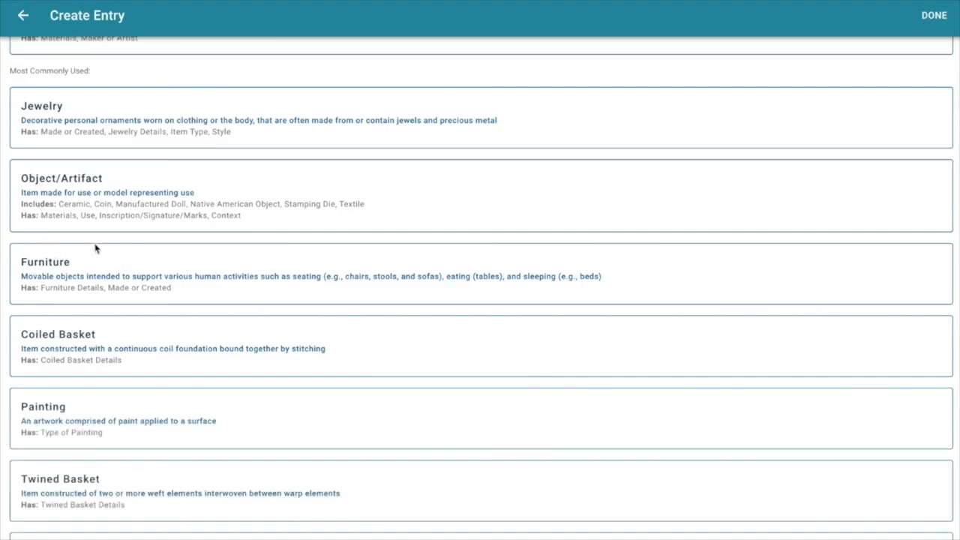
{"action": "mouse_move", "coordinate": [186, 209]}
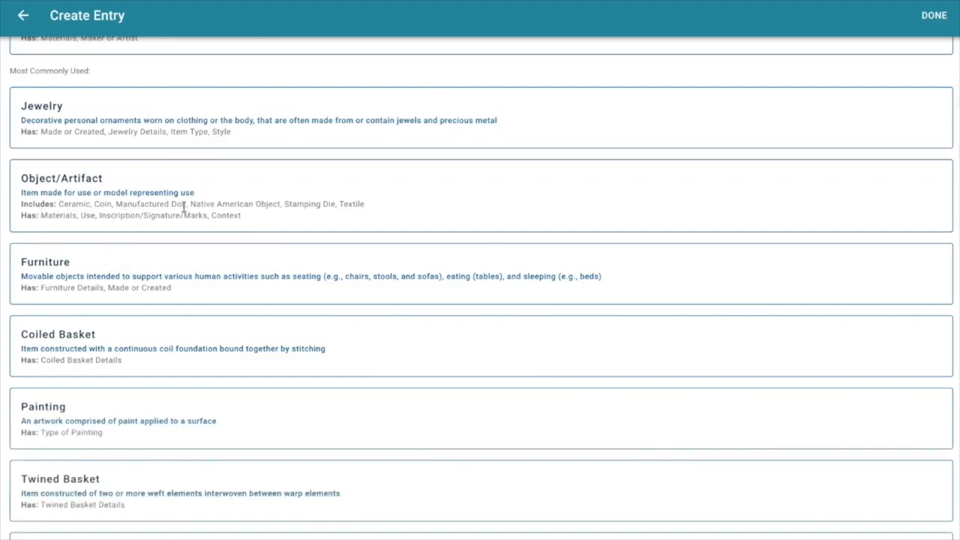
{"action": "scroll", "scroll_direction": "down", "scroll_amount": 3}
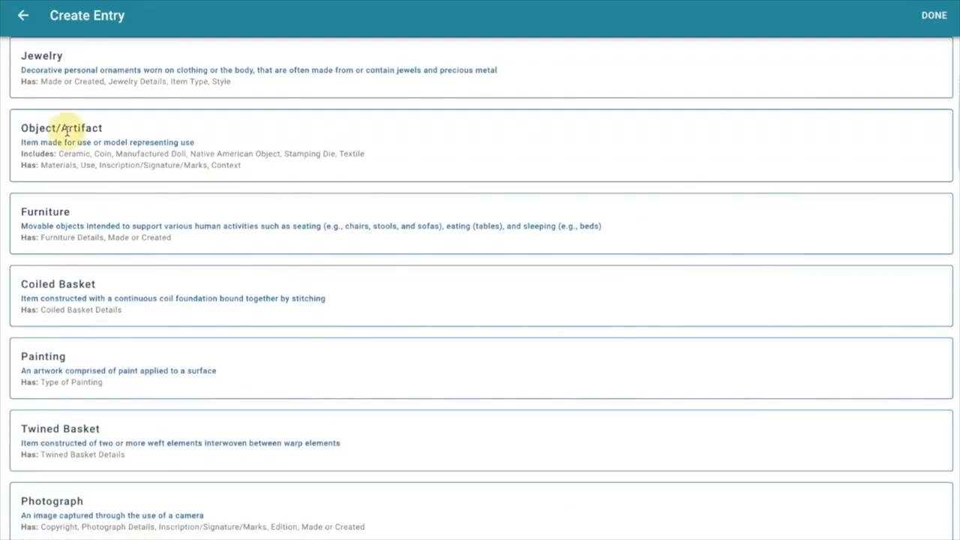
{"action": "left_click", "coordinate": [60, 127]}
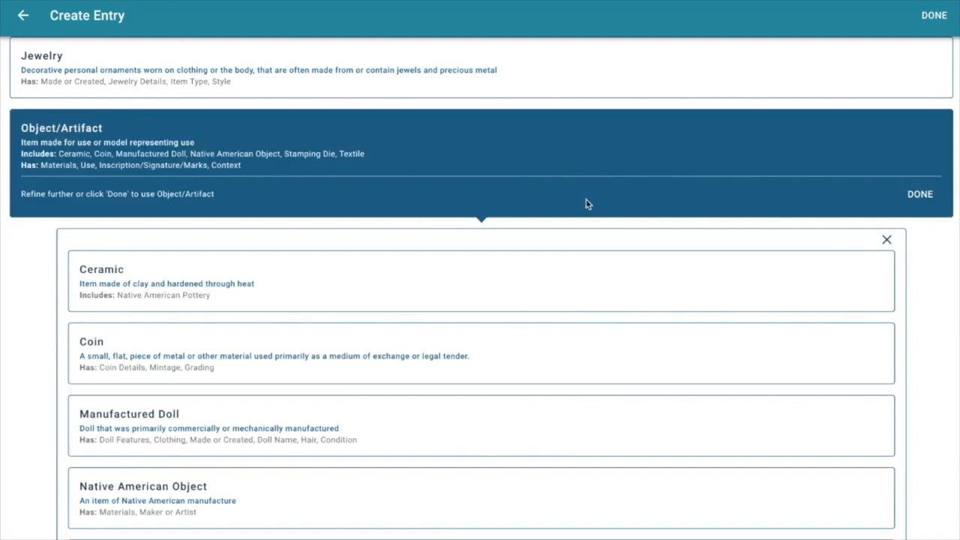
{"action": "mouse_move", "coordinate": [916, 209]}
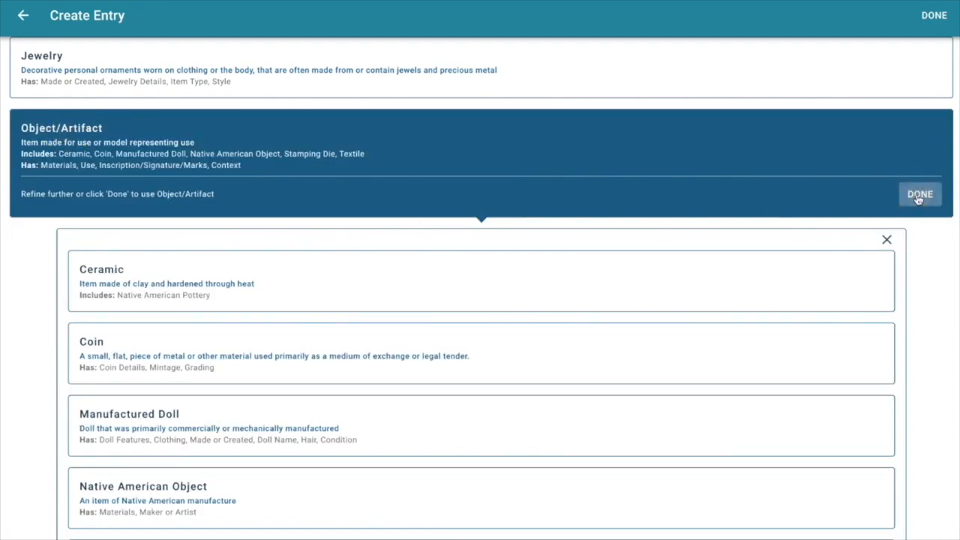
Accept Object/Artifact and look over the Coal Iron entry form
{"action": "left_click", "coordinate": [920, 194]}
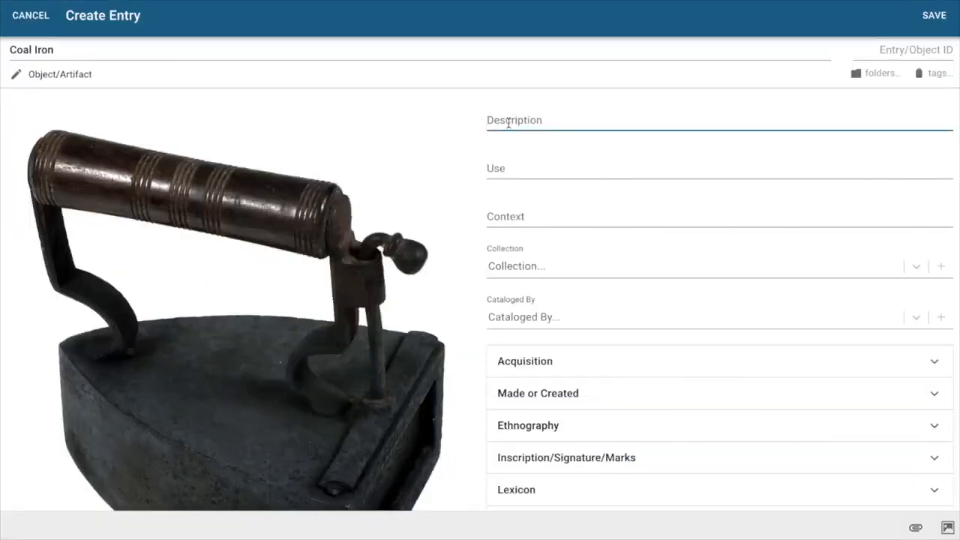
{"action": "scroll", "scroll_direction": "down", "scroll_amount": 3}
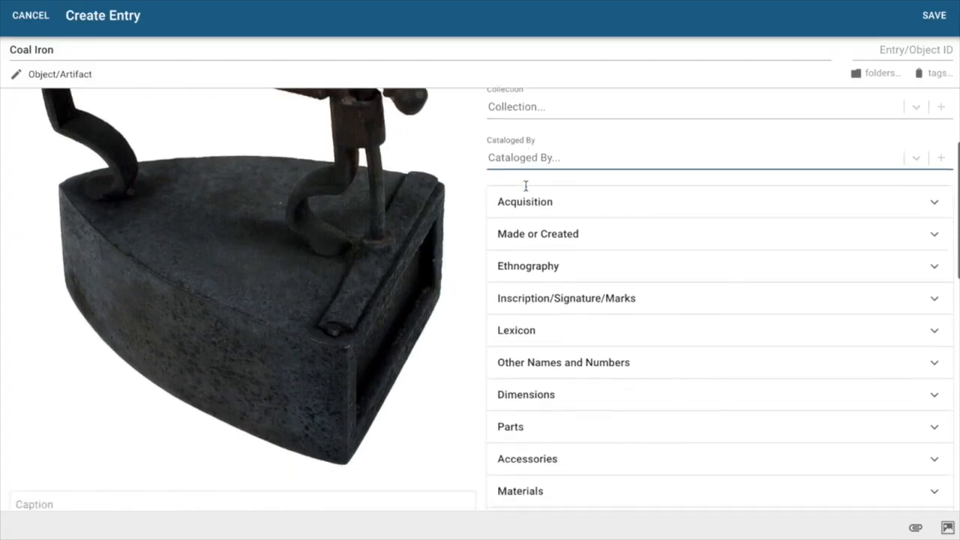
{"action": "scroll", "scroll_direction": "down", "scroll_amount": 3}
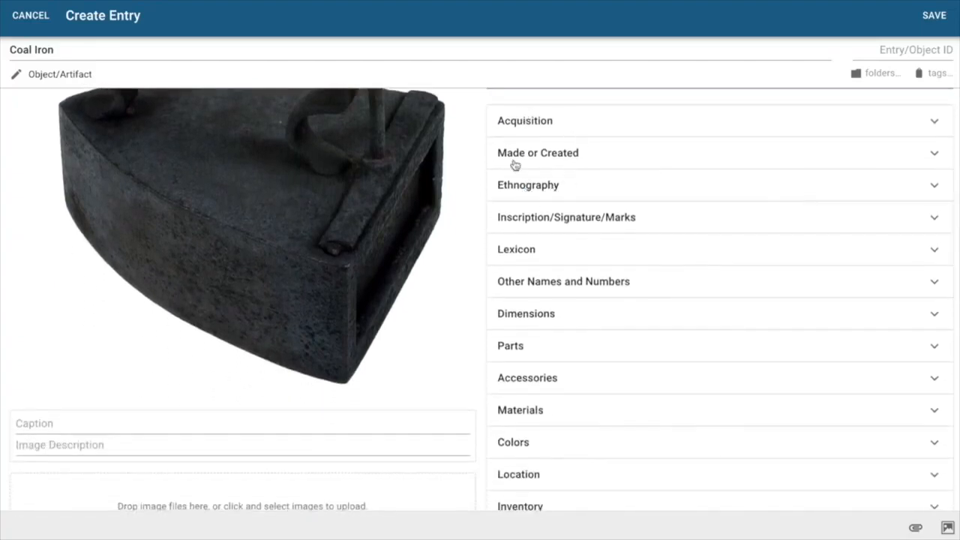
{"action": "mouse_move", "coordinate": [522, 327]}
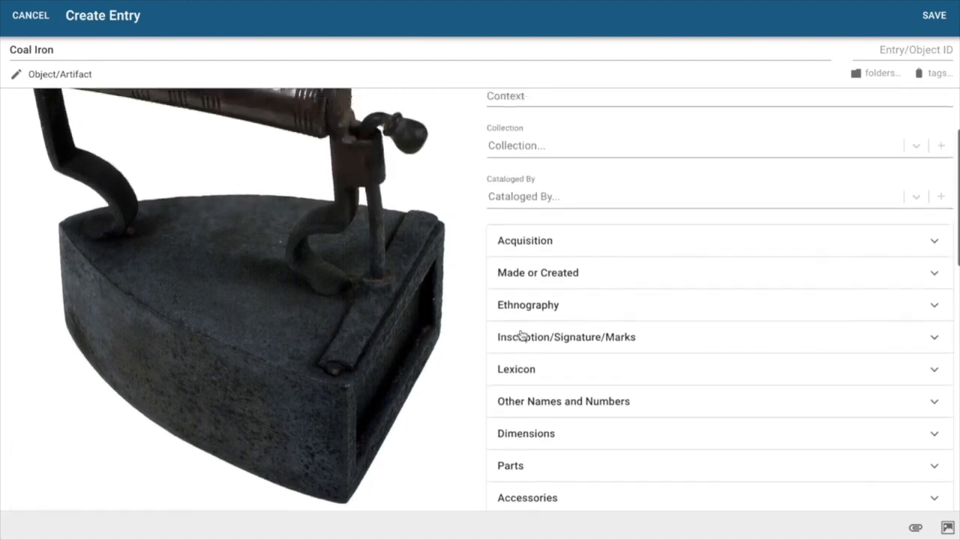
{"action": "scroll", "scroll_direction": "up", "scroll_amount": 3}
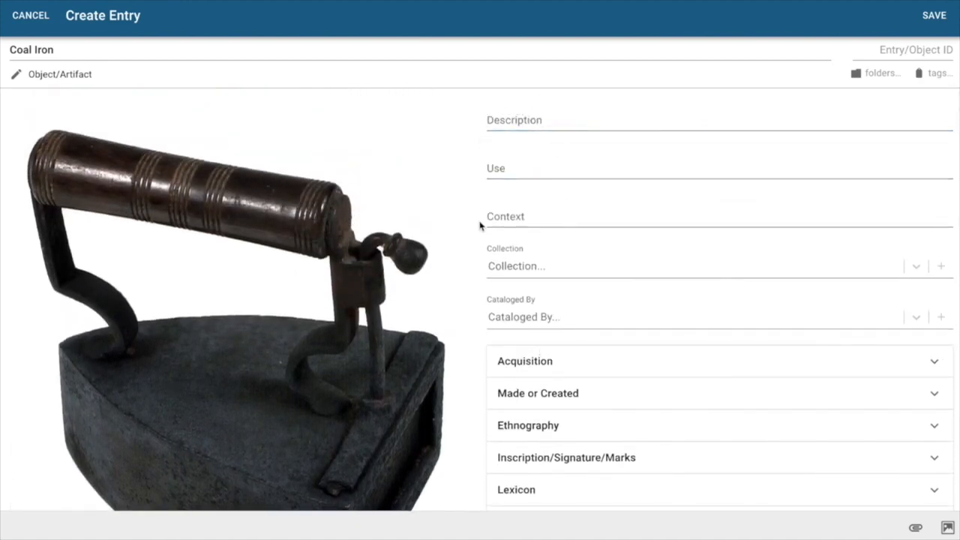
Bring up the list of available collections for the entry
{"action": "left_click", "coordinate": [513, 120]}
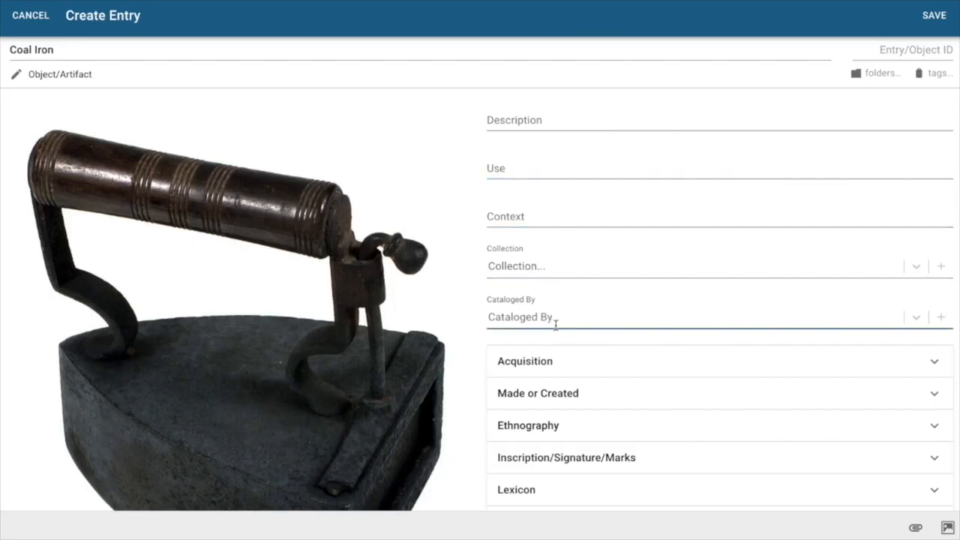
{"action": "left_click", "coordinate": [538, 267]}
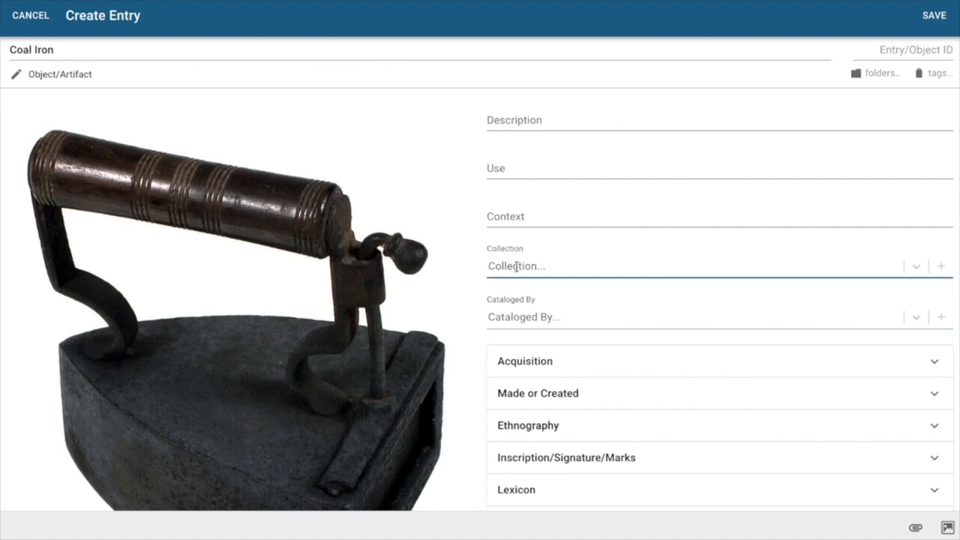
{"action": "left_click", "coordinate": [516, 265]}
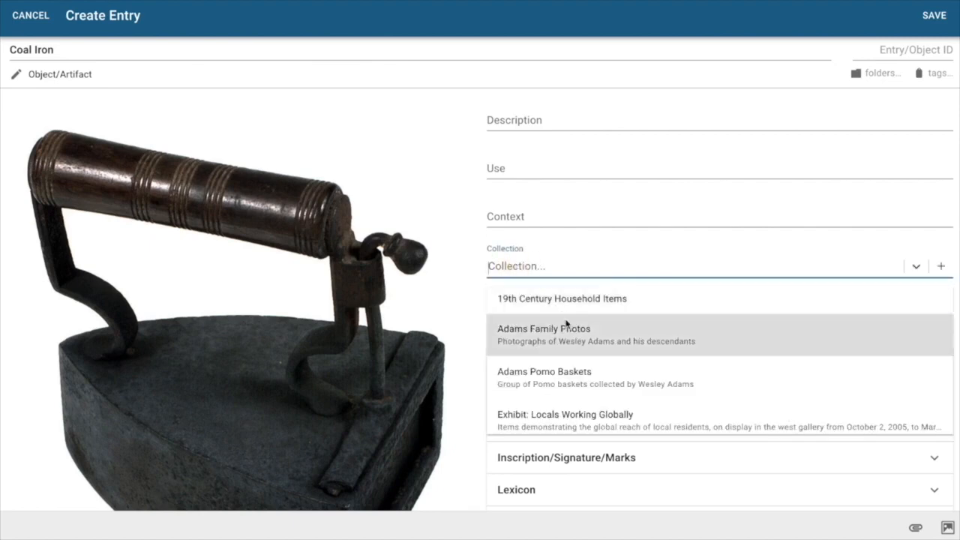
Start a new accession numbered 2020.5 under Acquisition
{"action": "scroll", "scroll_direction": "down", "scroll_amount": 3}
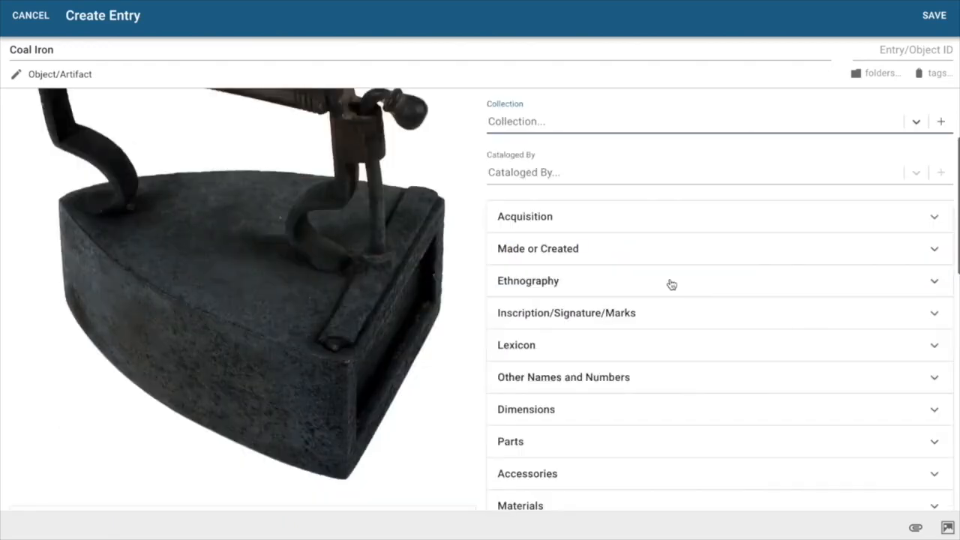
{"action": "mouse_move", "coordinate": [555, 219]}
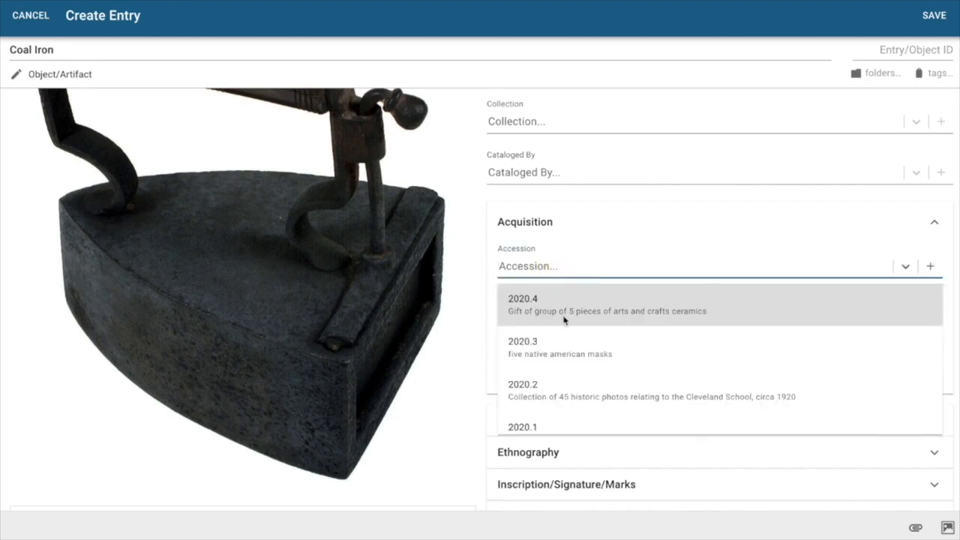
{"action": "scroll", "scroll_direction": "down", "scroll_amount": 3}
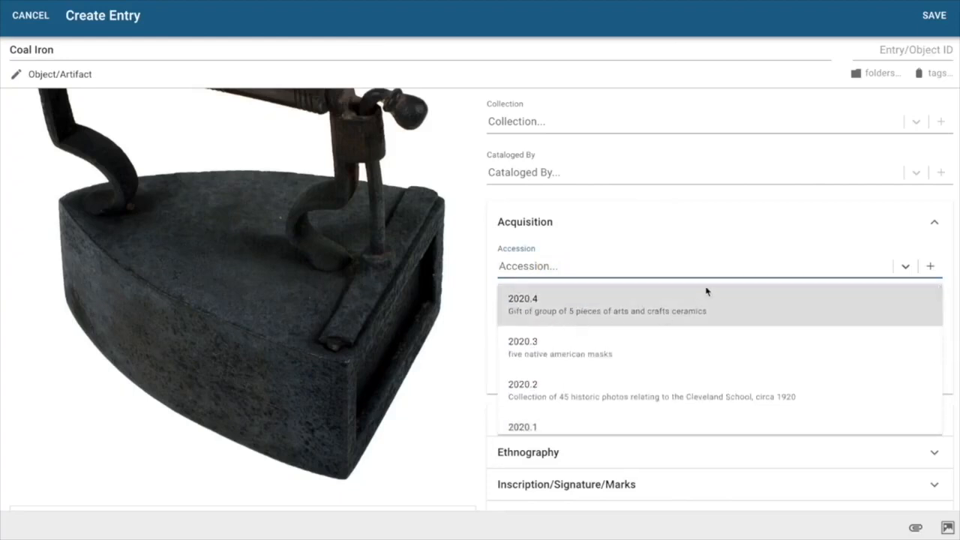
{"action": "left_click", "coordinate": [705, 267]}
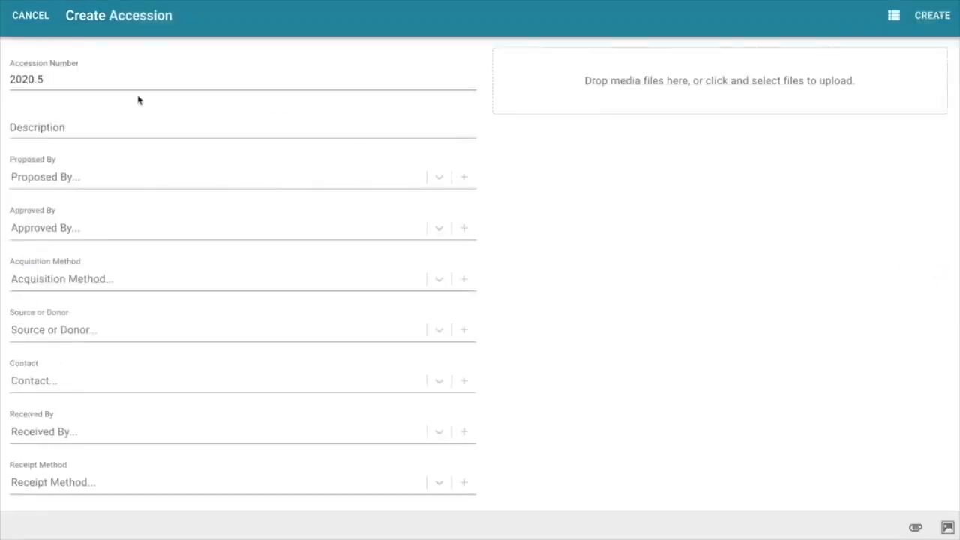
Describe the accession as 'Collection of five irons'
{"action": "left_click", "coordinate": [52, 78]}
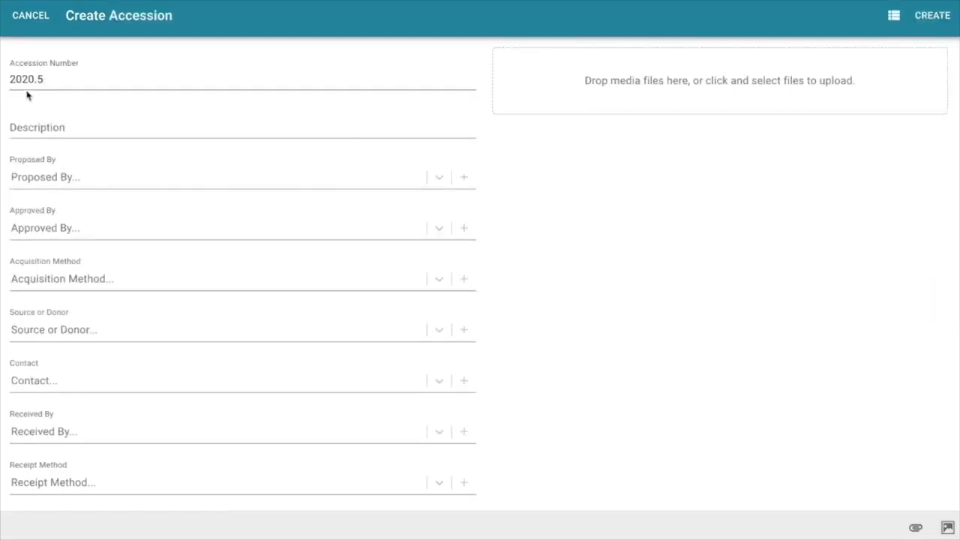
{"action": "mouse_move", "coordinate": [48, 96]}
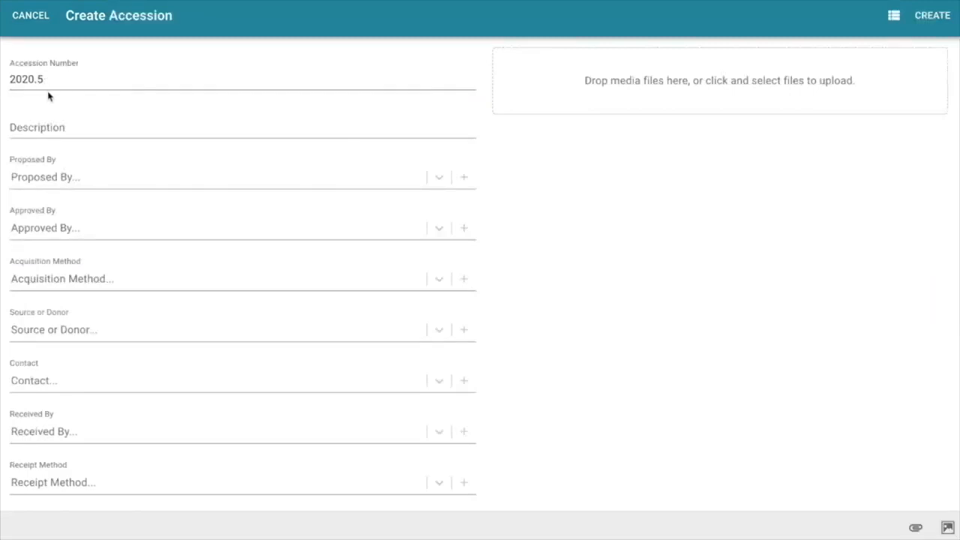
{"action": "mouse_move", "coordinate": [93, 108]}
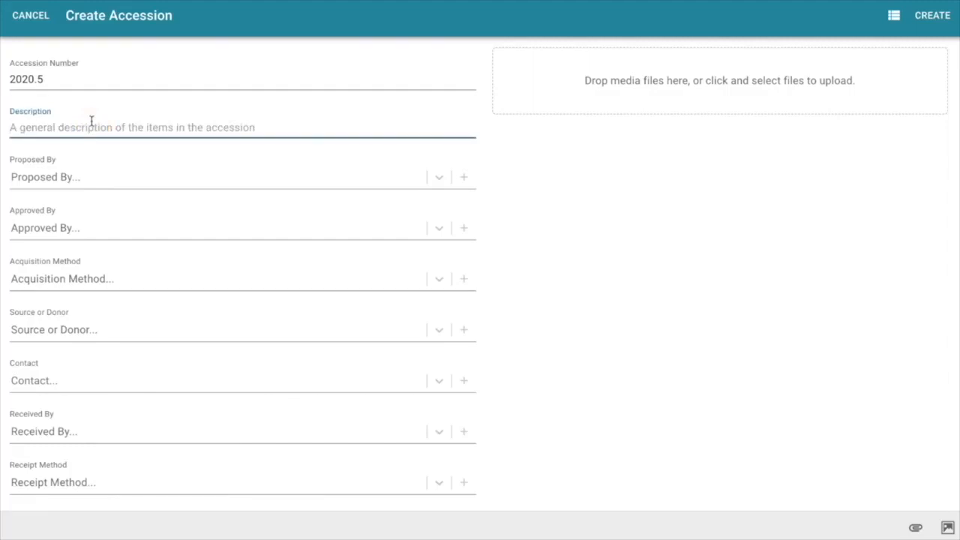
{"action": "type", "text": "Collection of five iro"}
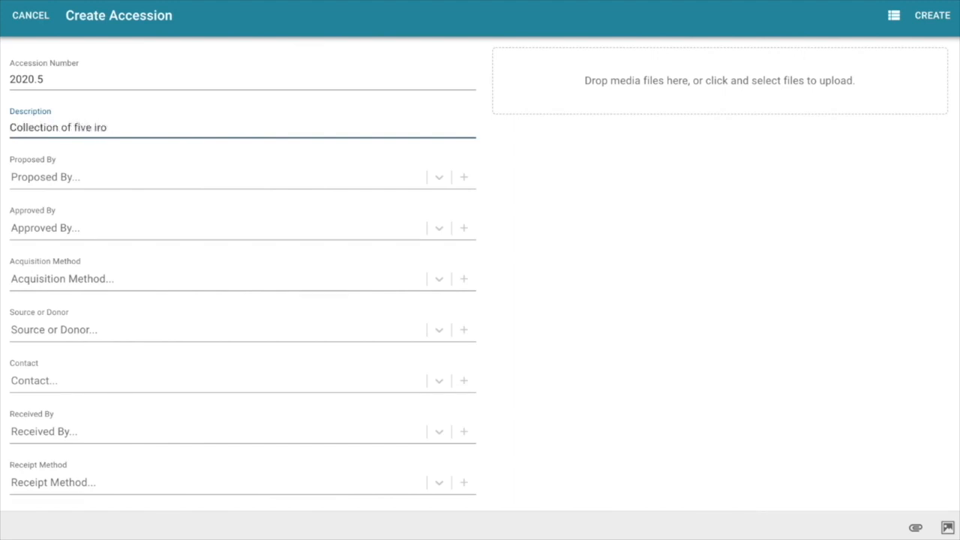
{"action": "type", "text": "ns"}
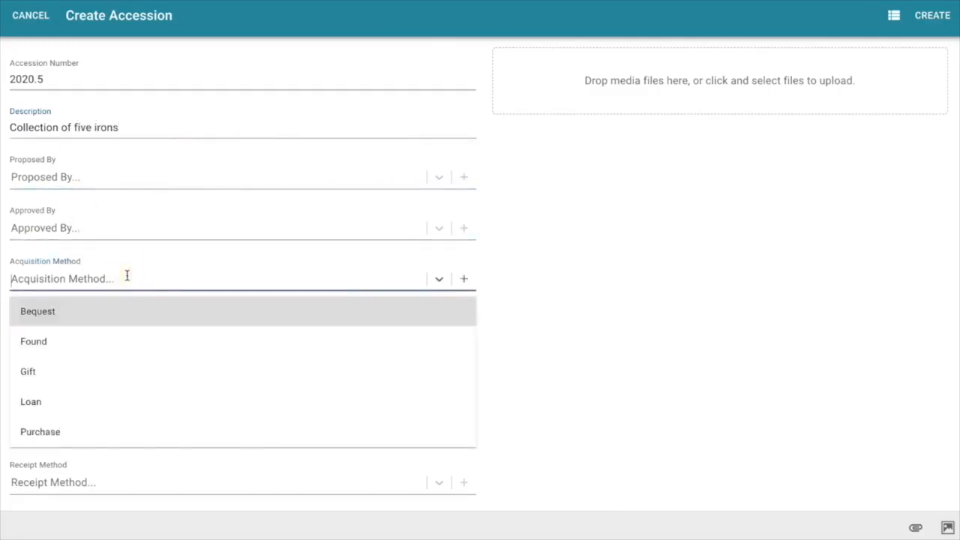
{"action": "left_click", "coordinate": [27, 372]}
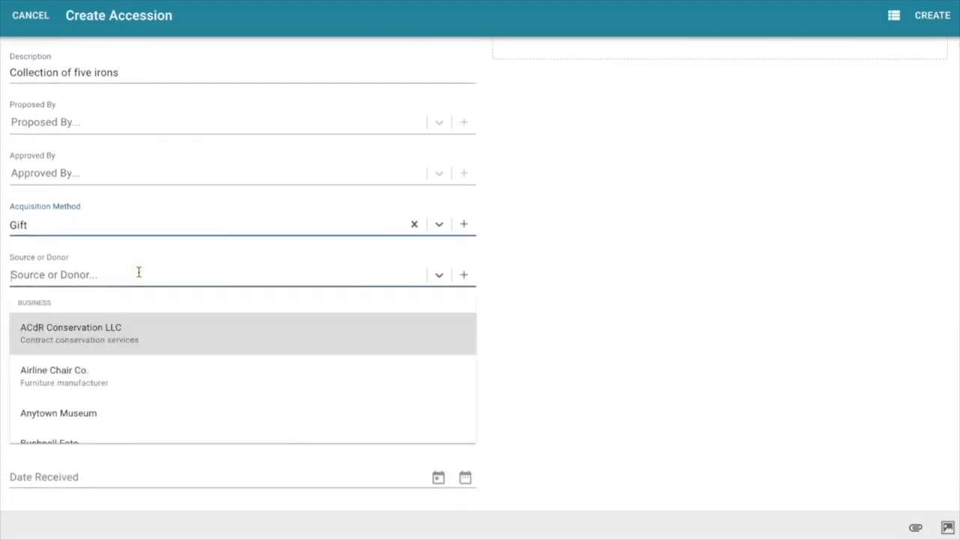
{"action": "type", "text": "pearl"}
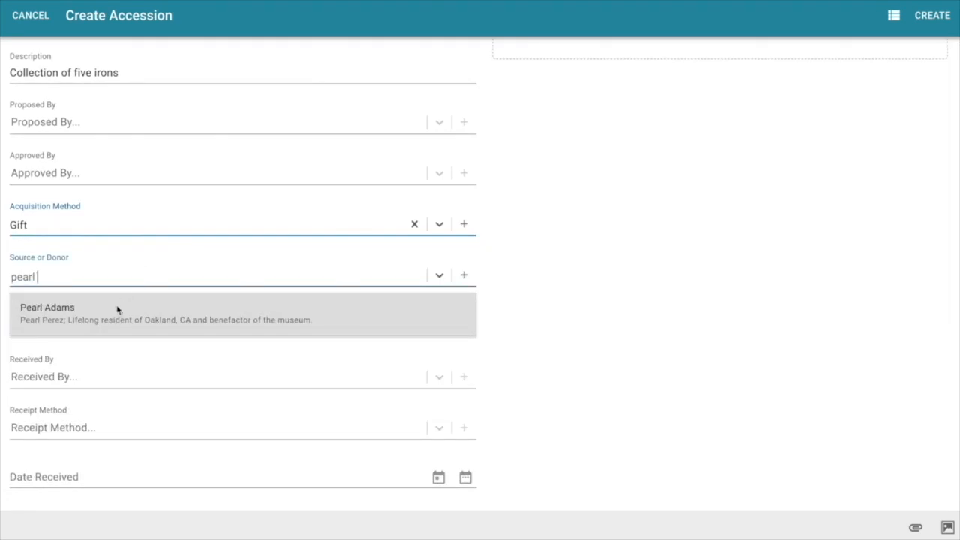
{"action": "left_click", "coordinate": [48, 313]}
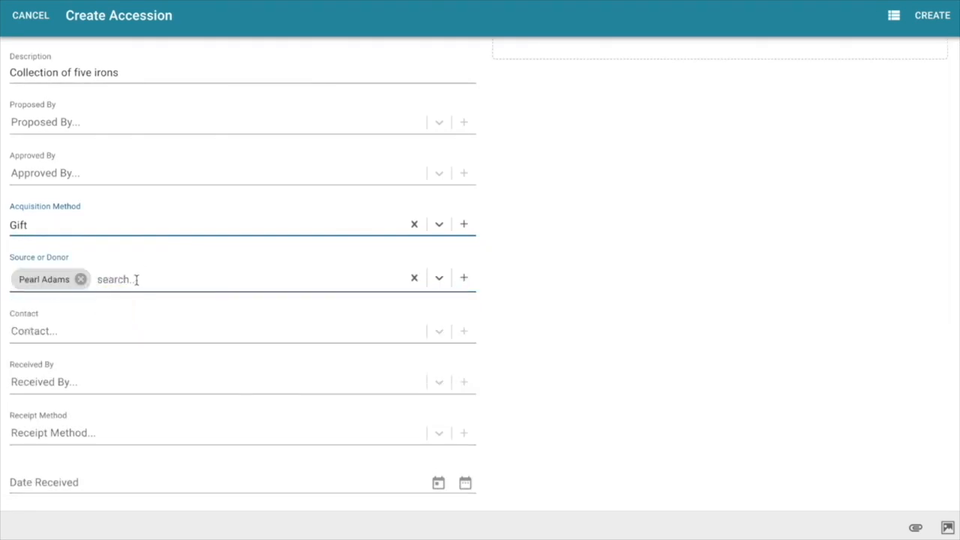
{"action": "mouse_move", "coordinate": [150, 280]}
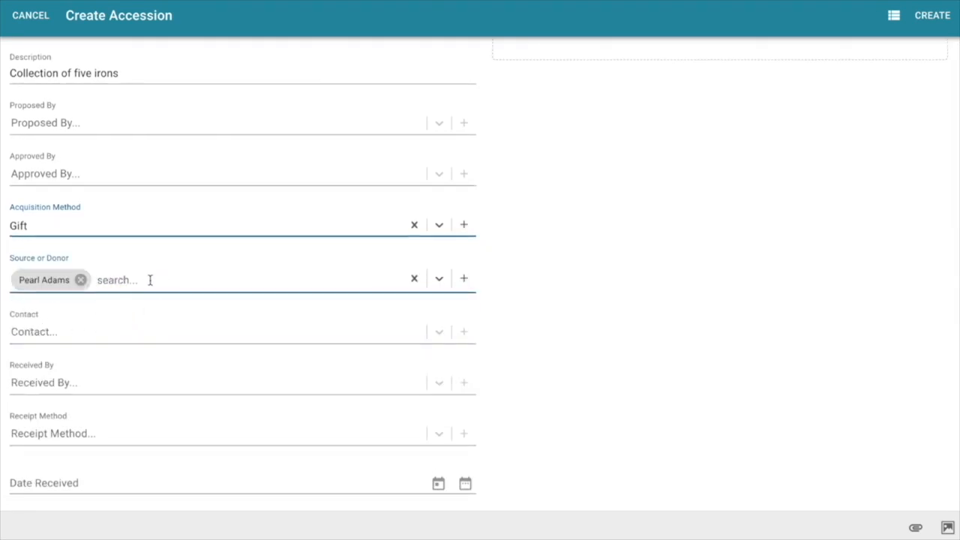
Set the accession status to In Process dated November 15, 2020
{"action": "scroll", "scroll_direction": "down", "scroll_amount": 3}
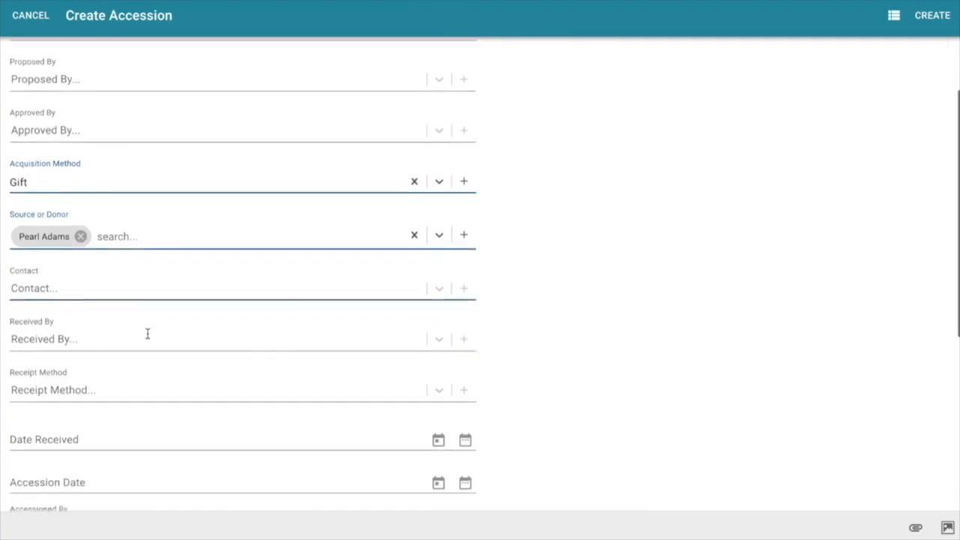
{"action": "scroll", "scroll_direction": "down", "scroll_amount": 3}
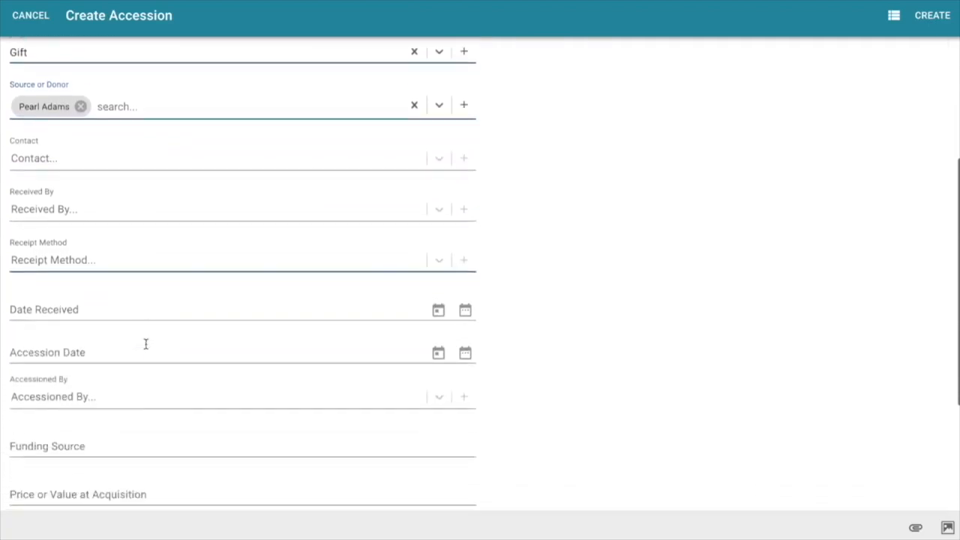
{"action": "scroll", "scroll_direction": "down", "scroll_amount": 3}
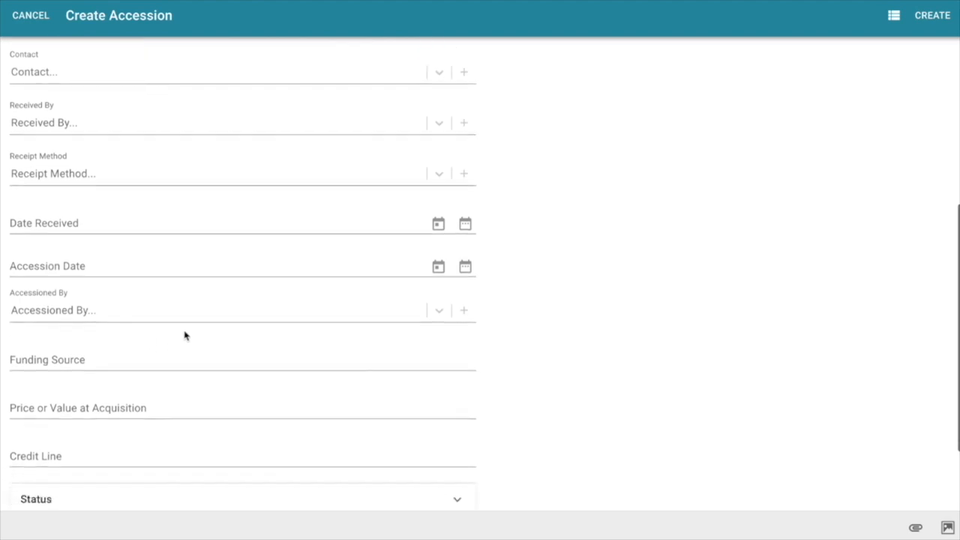
{"action": "scroll", "scroll_direction": "down", "scroll_amount": 3}
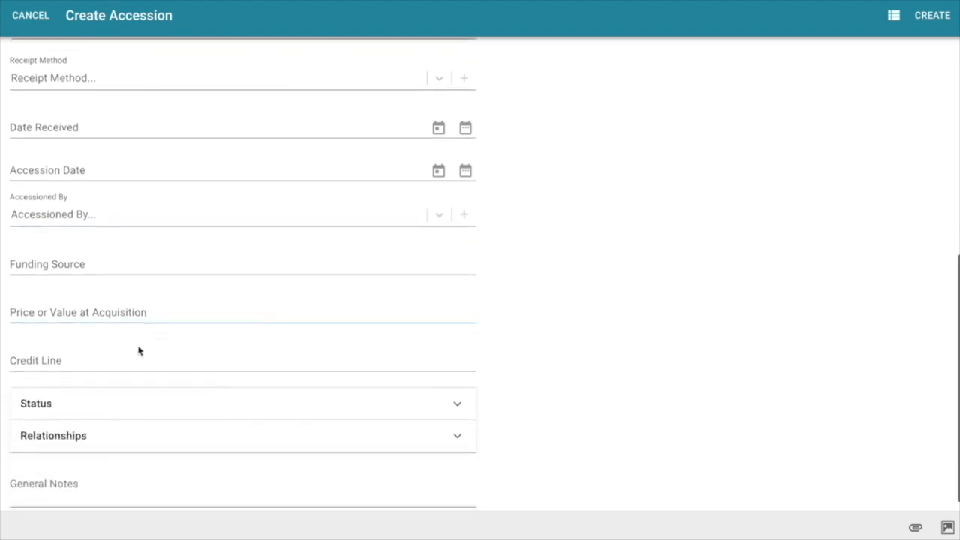
{"action": "left_click", "coordinate": [240, 402]}
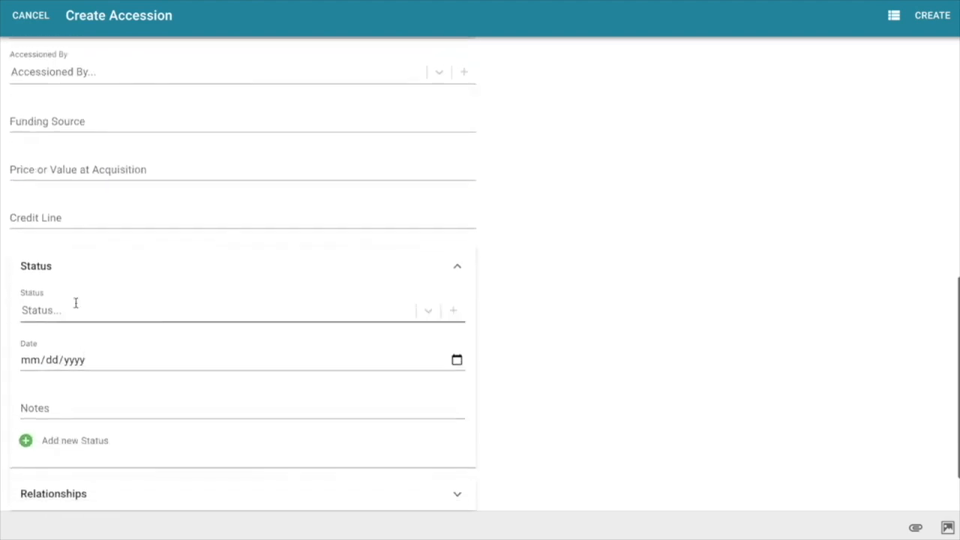
{"action": "left_click", "coordinate": [243, 309]}
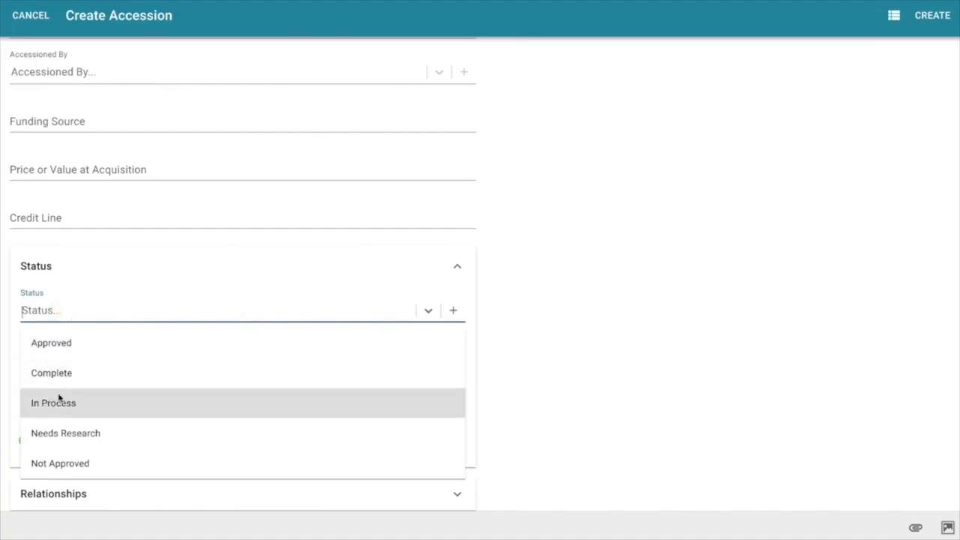
{"action": "left_click", "coordinate": [54, 402]}
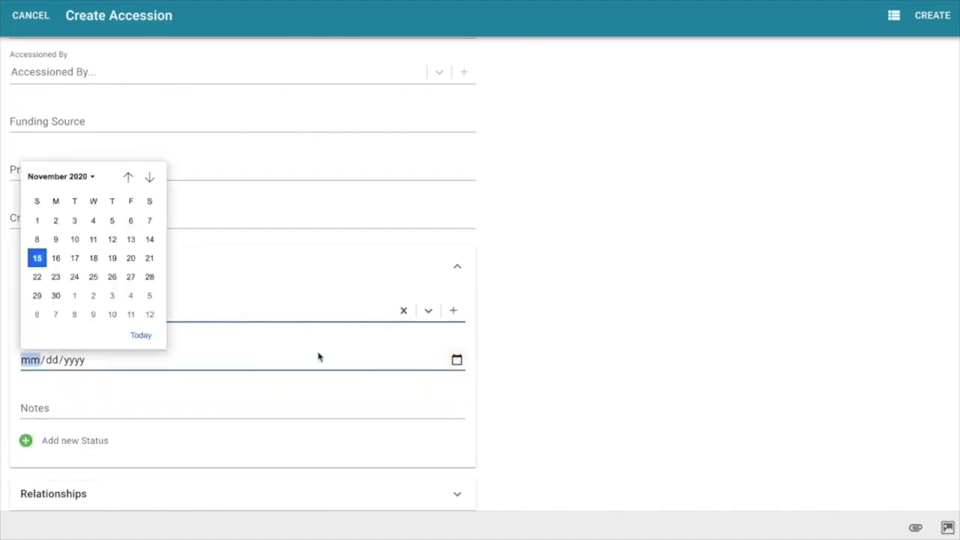
{"action": "left_click", "coordinate": [36, 258]}
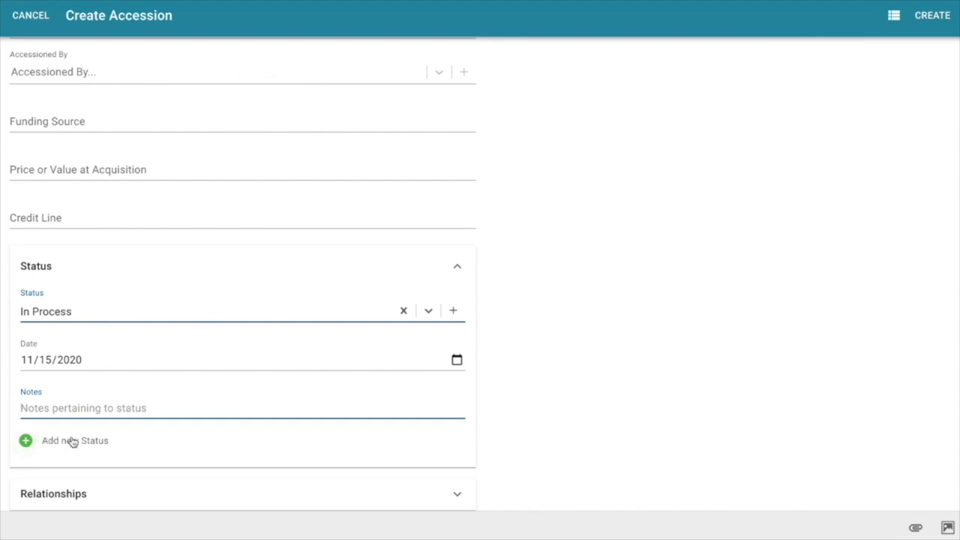
Finish creating accession 2020.5, numbering the entry 2020.5.1
{"action": "scroll", "scroll_direction": "down", "scroll_amount": 3}
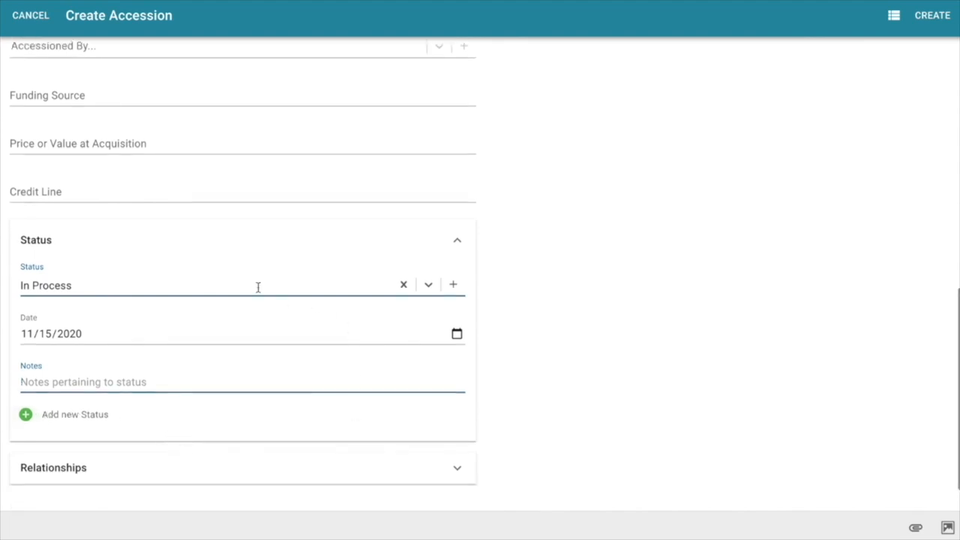
{"action": "scroll", "scroll_direction": "down", "scroll_amount": 3}
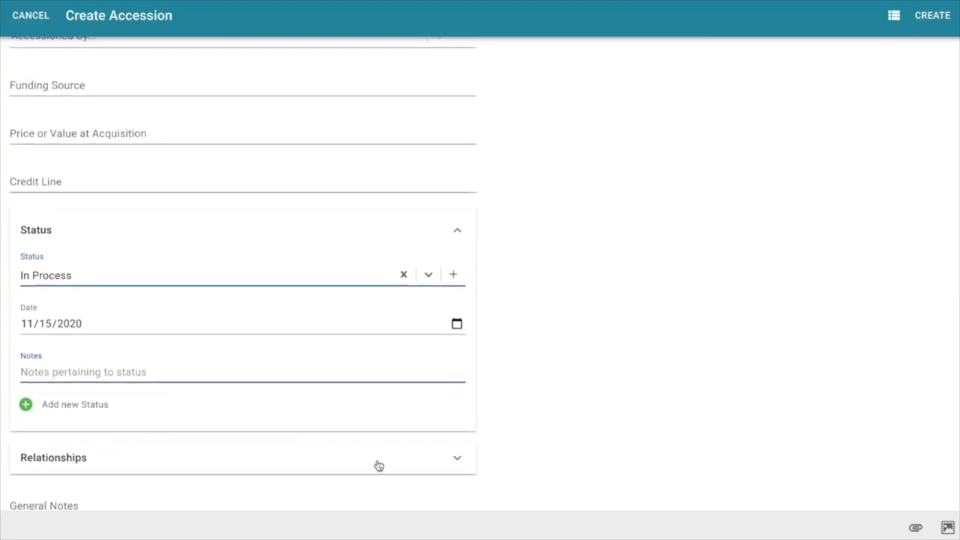
{"action": "mouse_move", "coordinate": [915, 526]}
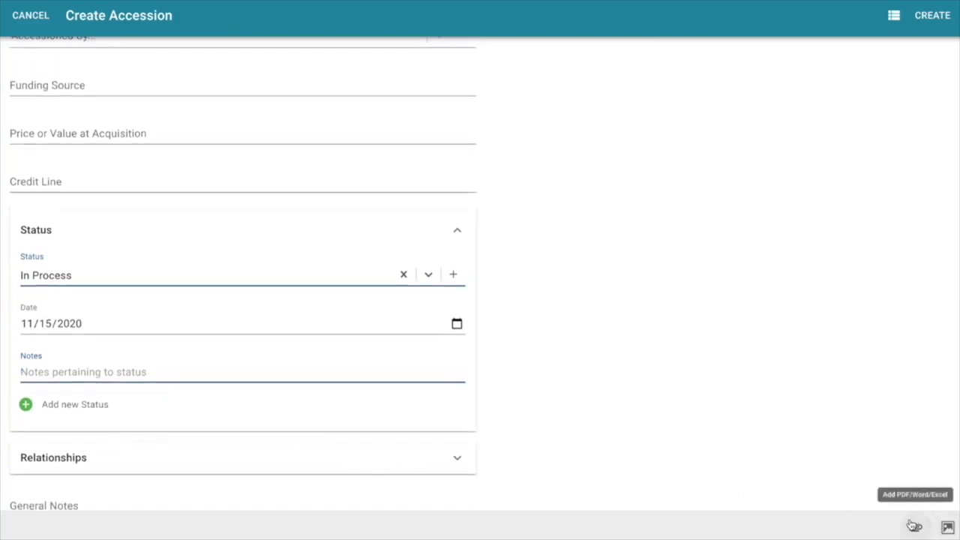
{"action": "mouse_move", "coordinate": [915, 528]}
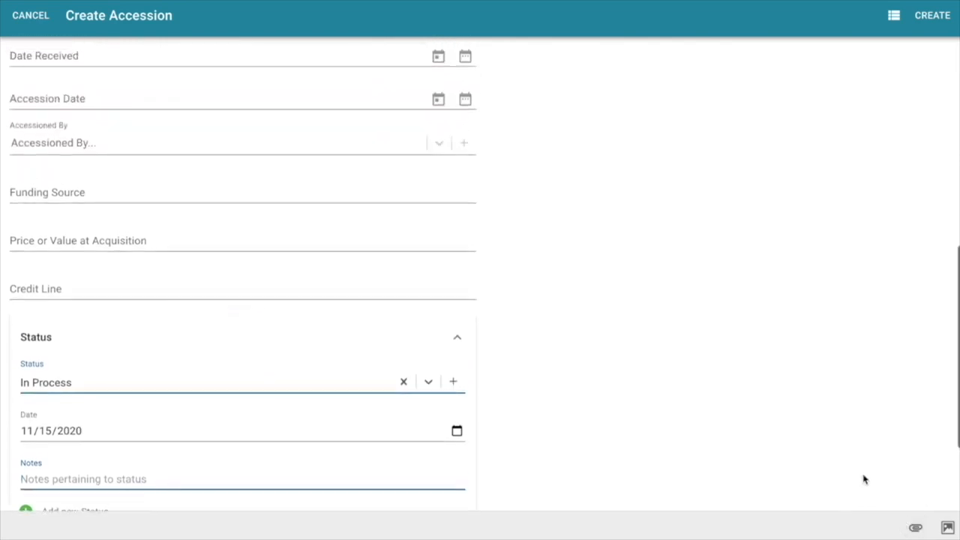
{"action": "scroll", "scroll_direction": "down", "scroll_amount": 3}
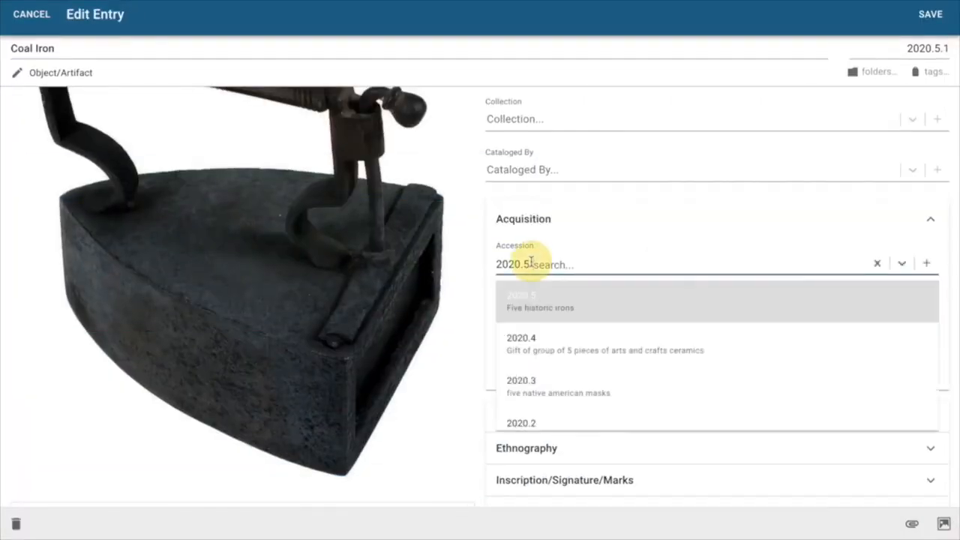
Link the Coal Iron entry to accession 2020.5
{"action": "left_click", "coordinate": [540, 303]}
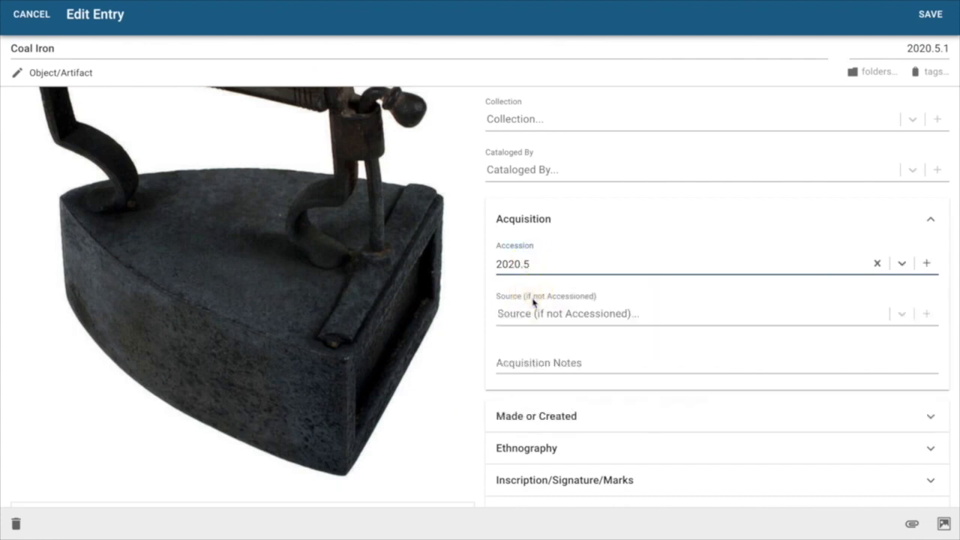
{"action": "mouse_move", "coordinate": [539, 251]}
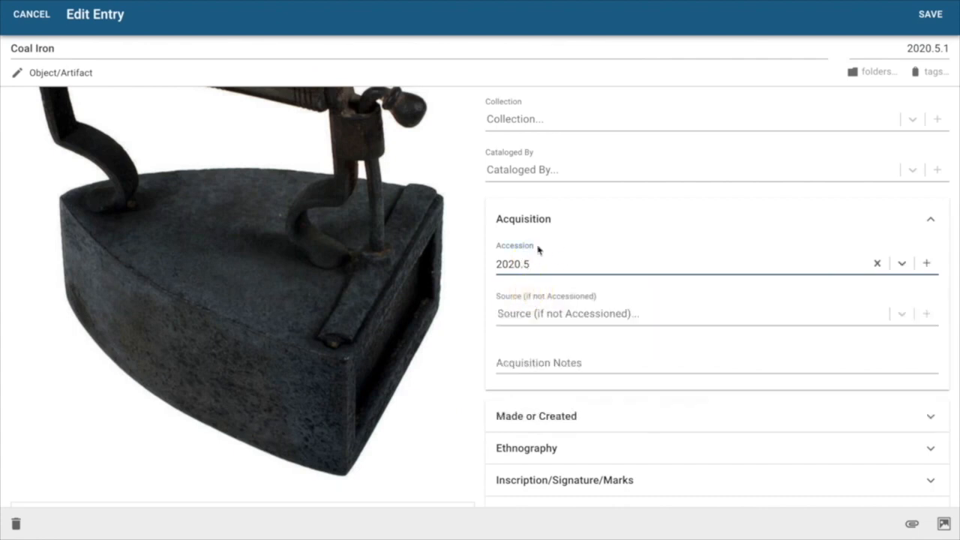
{"action": "mouse_move", "coordinate": [903, 69]}
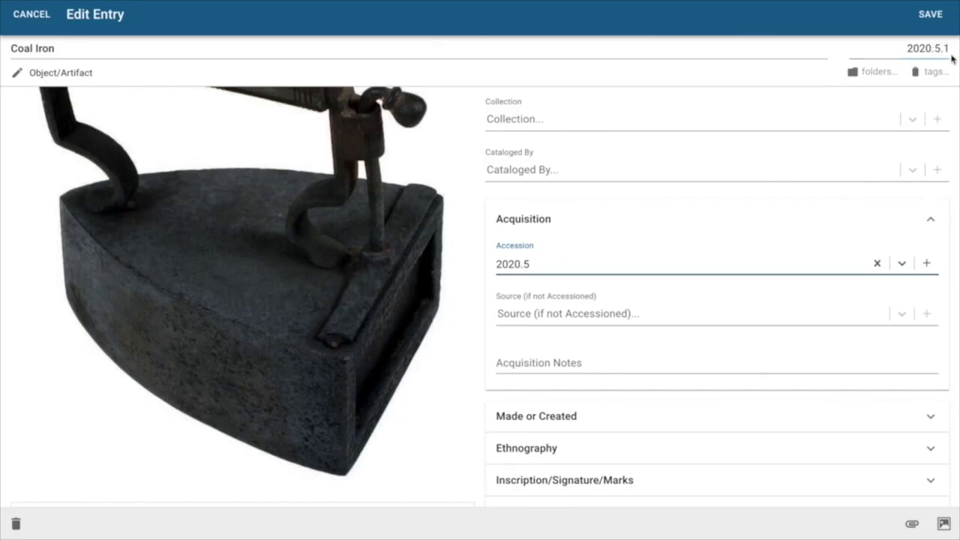
{"action": "left_click", "coordinate": [927, 48]}
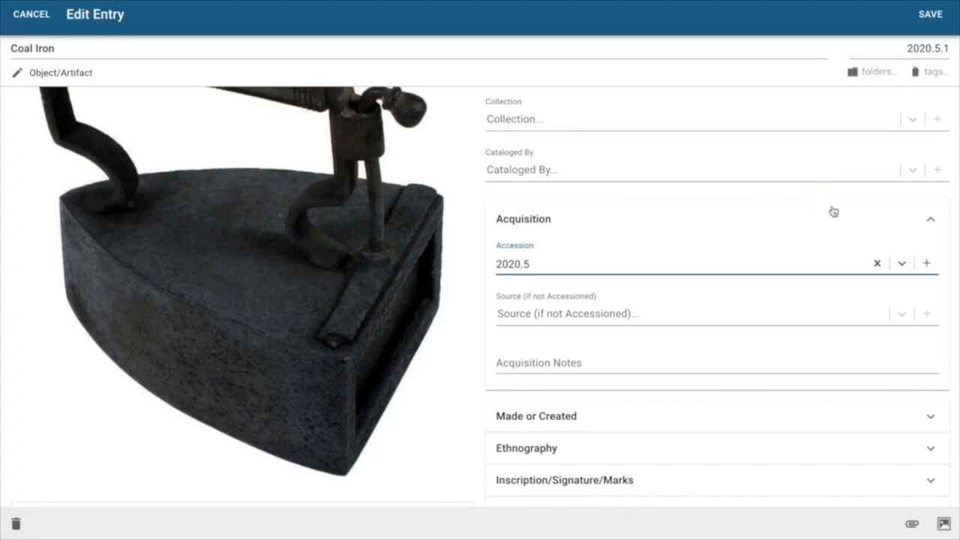
{"action": "mouse_move", "coordinate": [930, 222]}
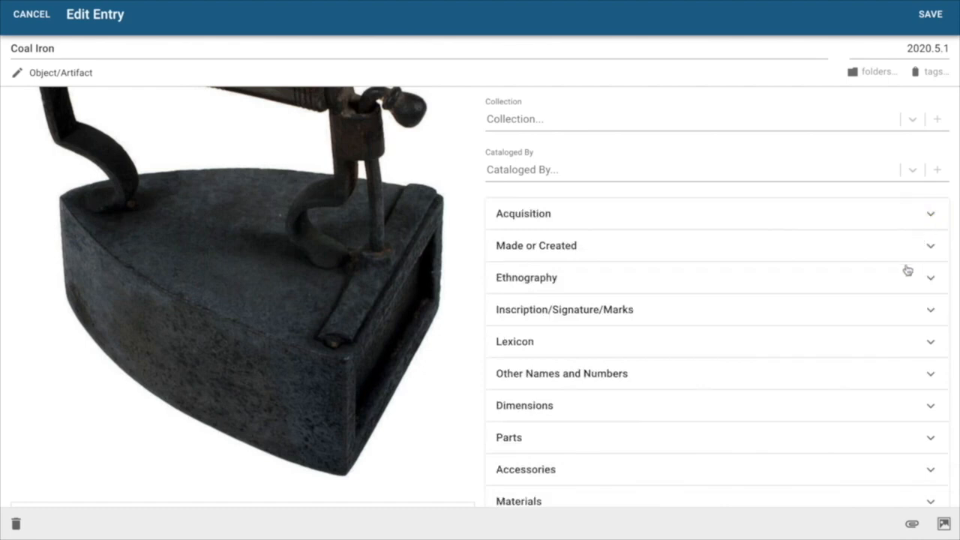
Expand the Lexicon section and begin adding a Nomenclature 4.0 term
{"action": "left_click", "coordinate": [514, 342]}
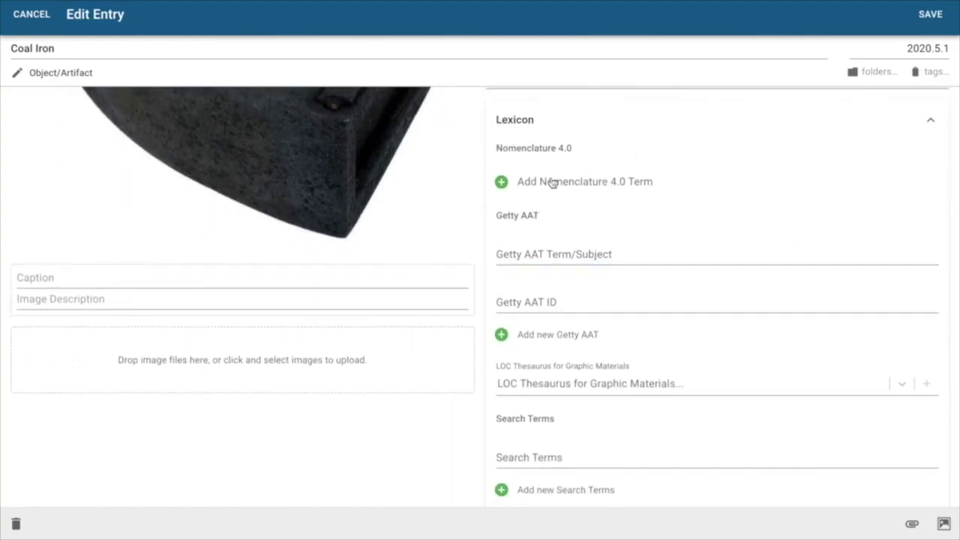
{"action": "left_click", "coordinate": [615, 384]}
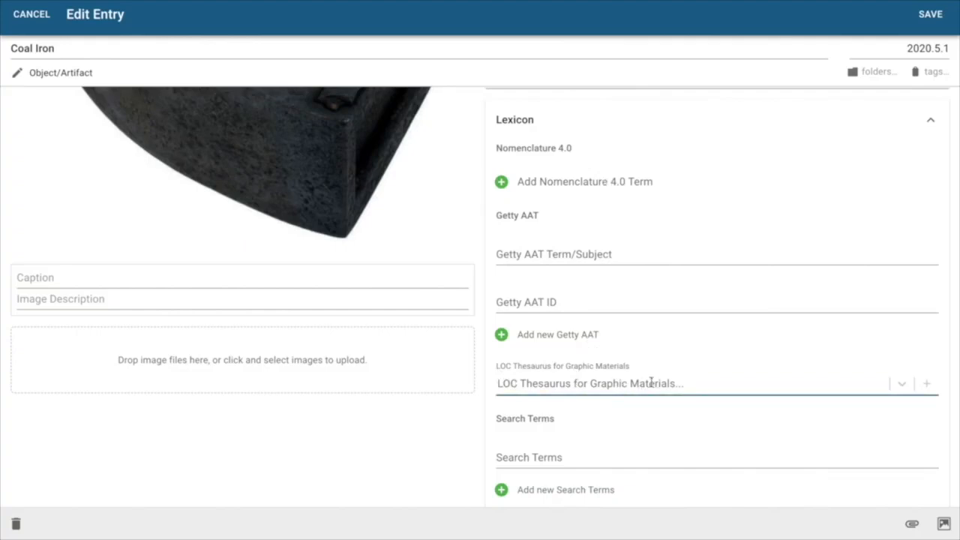
{"action": "scroll", "scroll_direction": "down", "scroll_amount": 3}
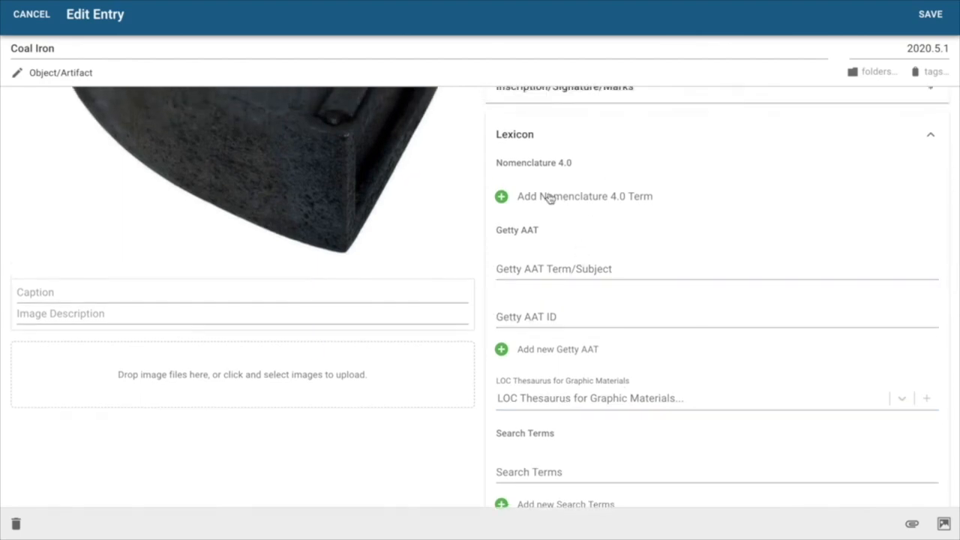
{"action": "mouse_move", "coordinate": [546, 201]}
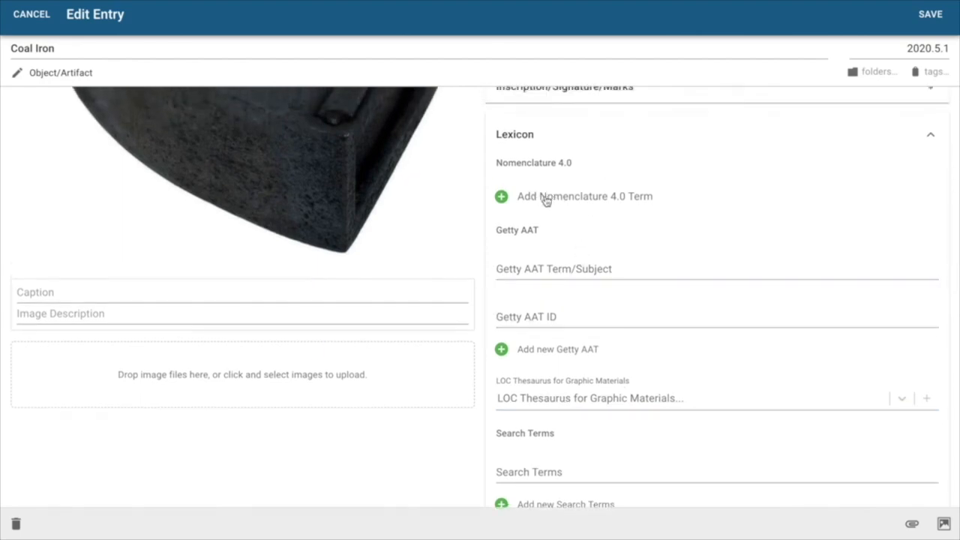
{"action": "left_click", "coordinate": [501, 195]}
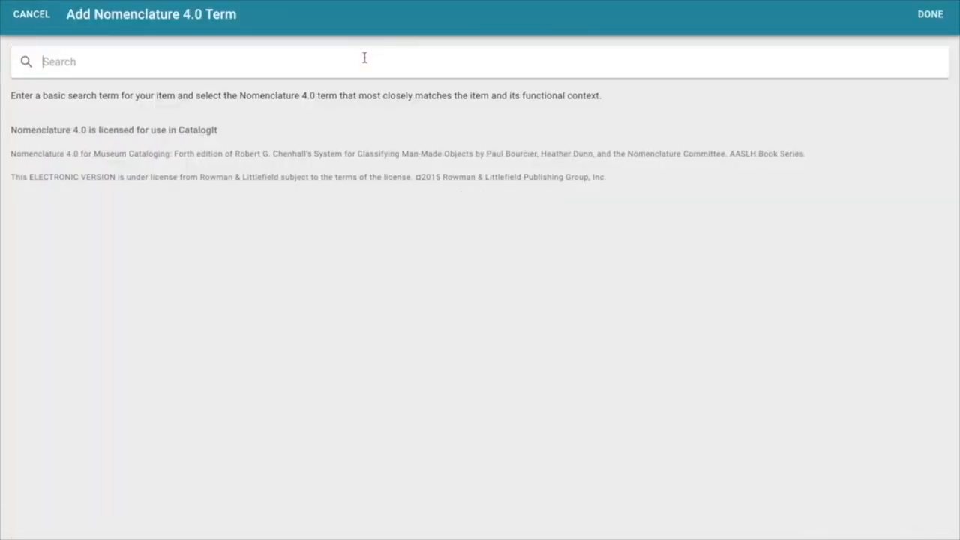
Search 'iron' and pick the Iron term under Laundry Equipment, Category 05 Tools & Equipment
{"action": "type", "text": "i"}
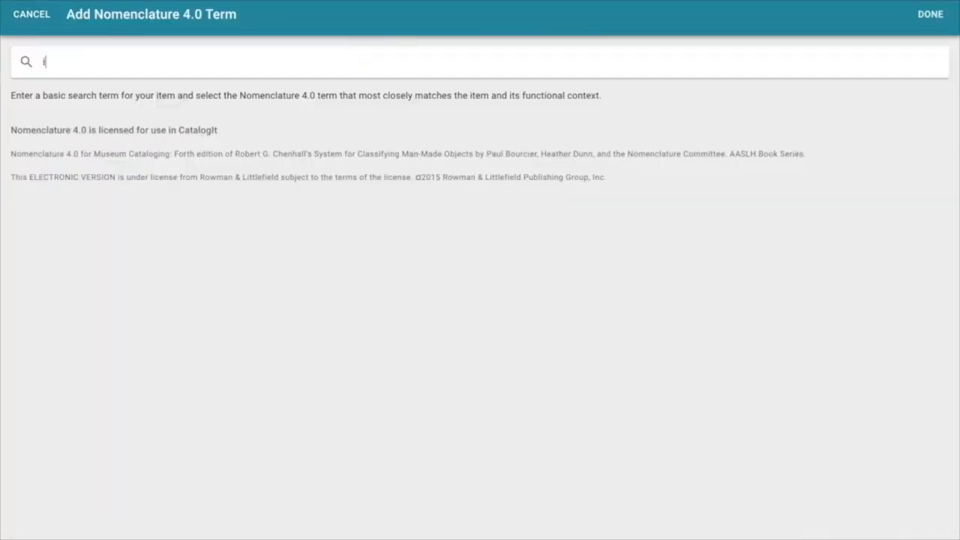
{"action": "type", "text": "ron"}
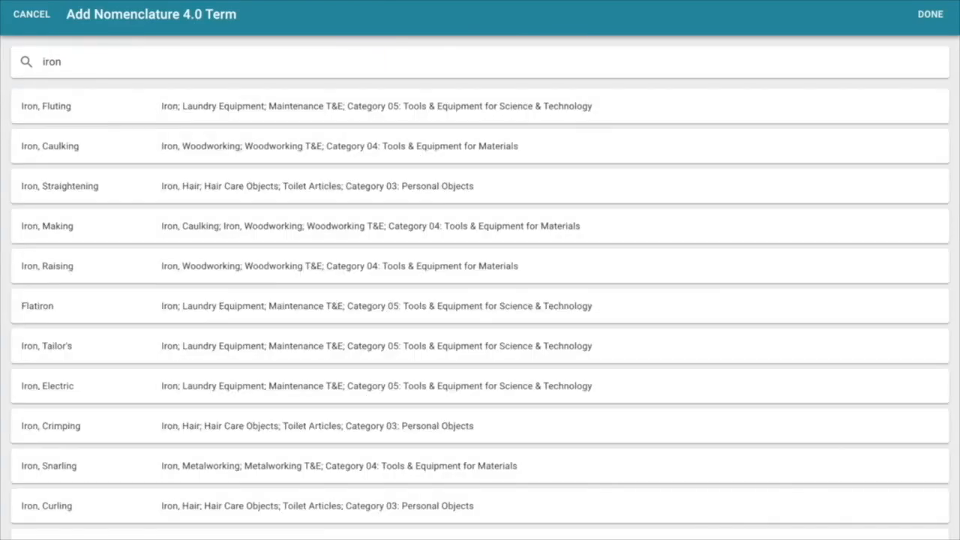
{"action": "mouse_move", "coordinate": [193, 162]}
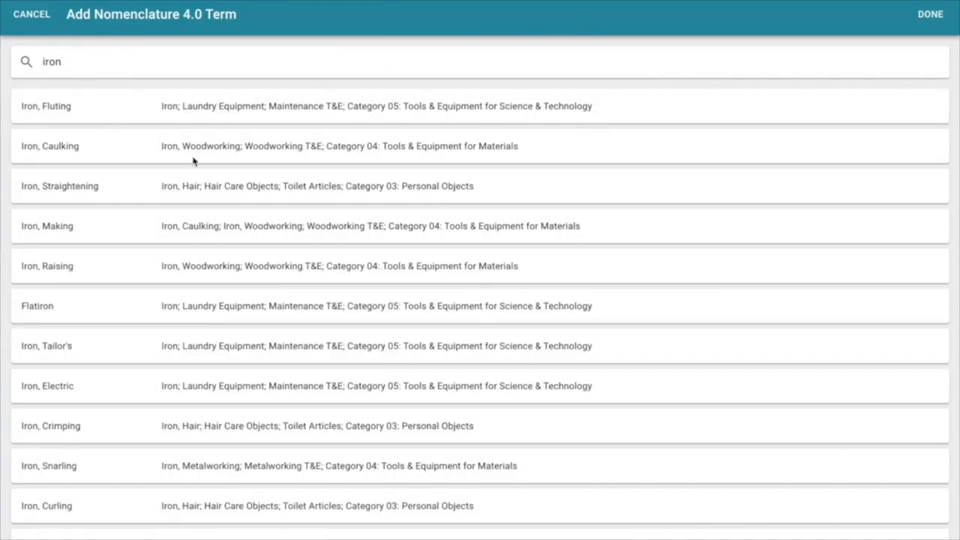
{"action": "scroll", "scroll_direction": "down", "scroll_amount": 3}
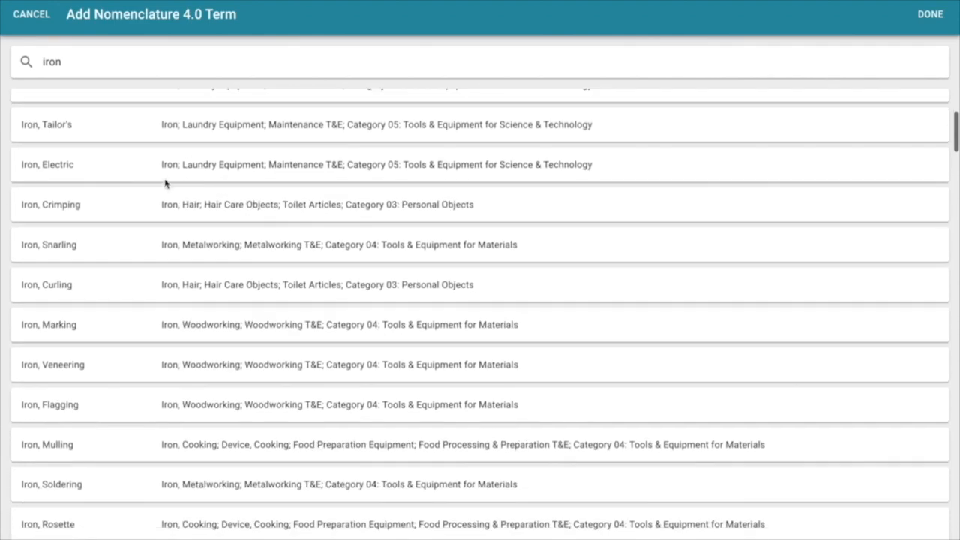
{"action": "scroll", "scroll_direction": "down", "scroll_amount": 3}
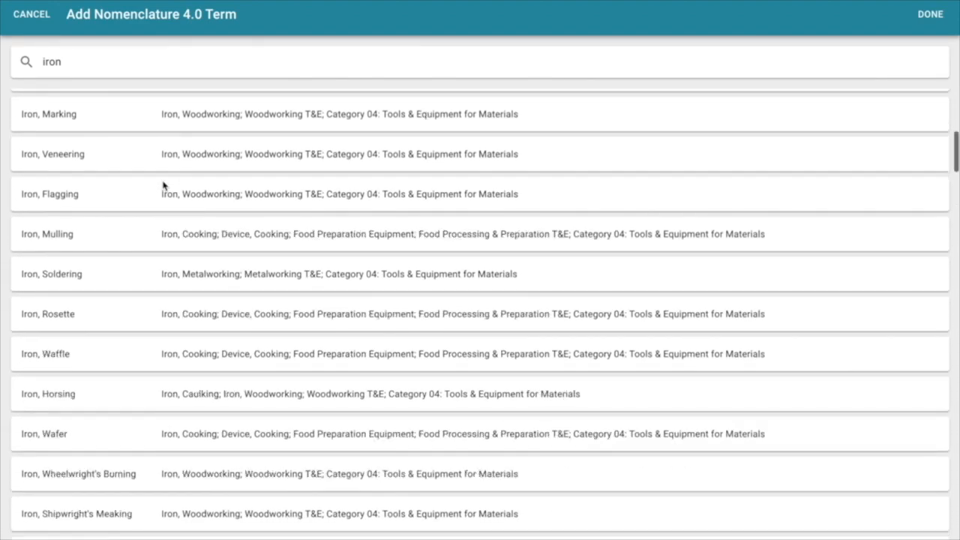
{"action": "scroll", "scroll_direction": "down", "scroll_amount": 3}
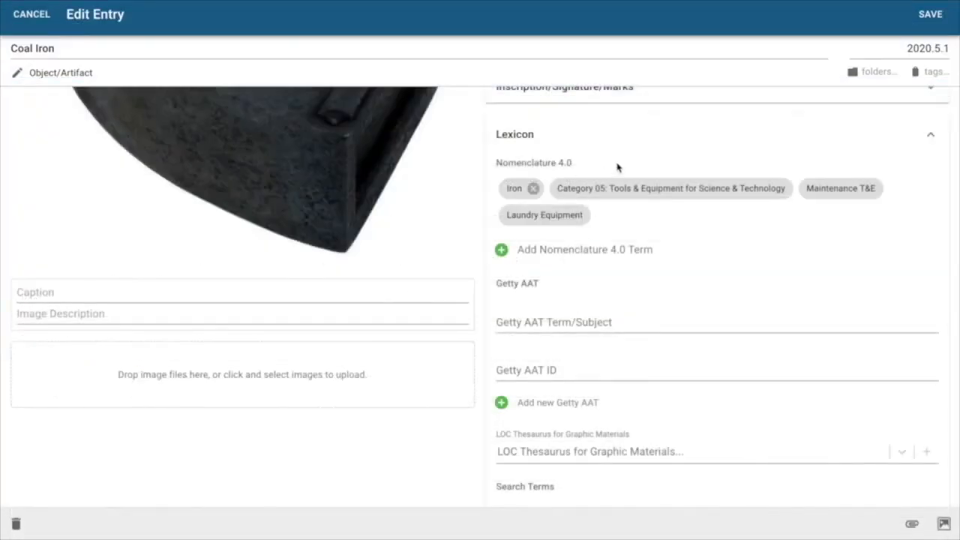
{"action": "mouse_move", "coordinate": [836, 234]}
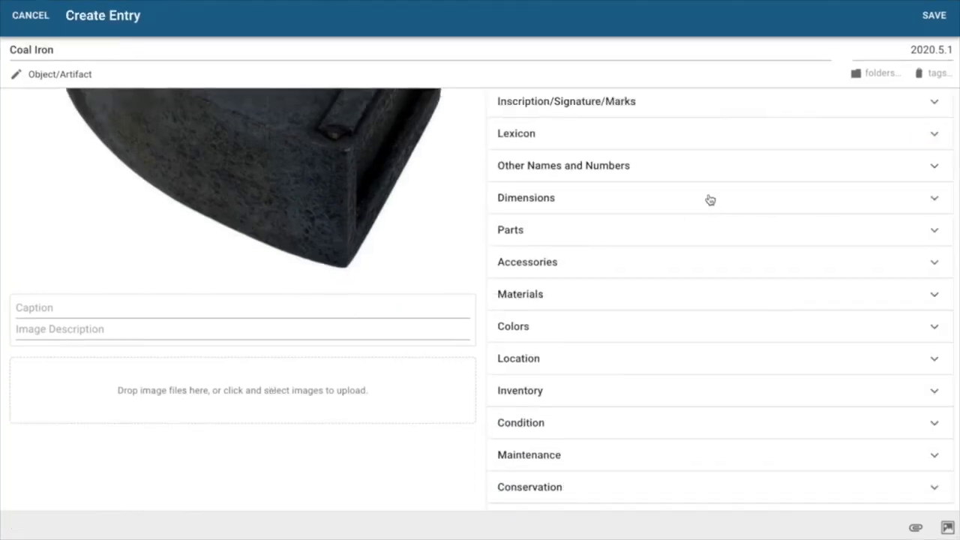
Set the current location to Shelf 2 [Cabinet 1] and collapse the Location section
{"action": "scroll", "scroll_direction": "down", "scroll_amount": 3}
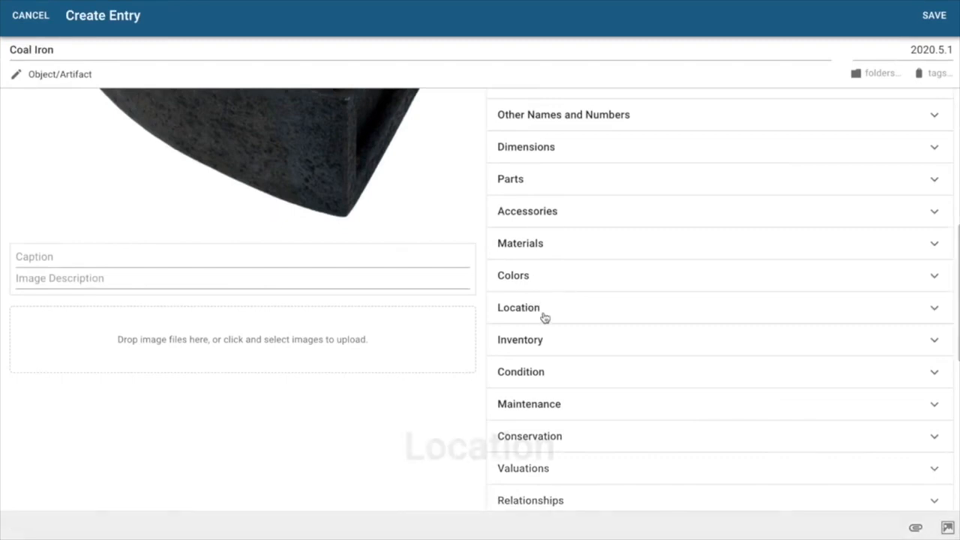
{"action": "left_click", "coordinate": [519, 307]}
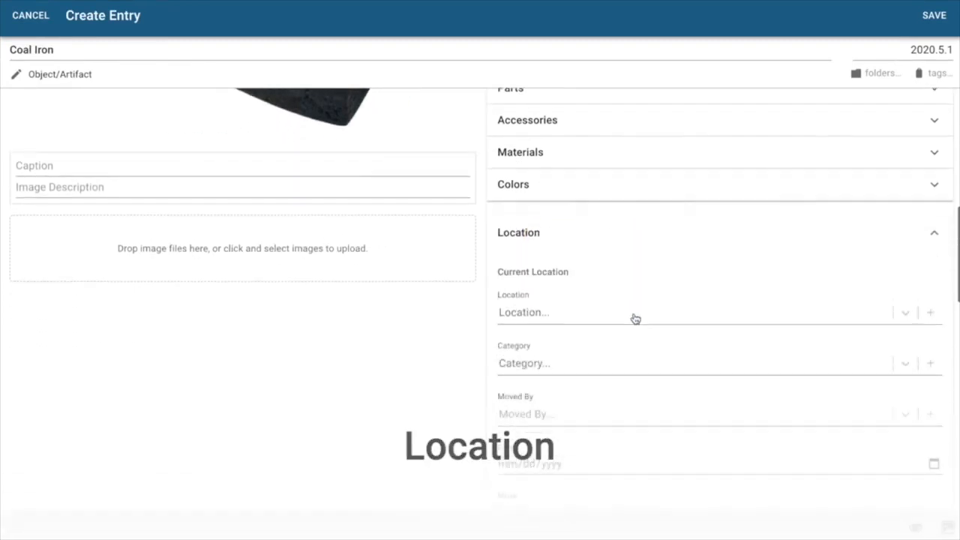
{"action": "scroll", "scroll_direction": "down", "scroll_amount": 3}
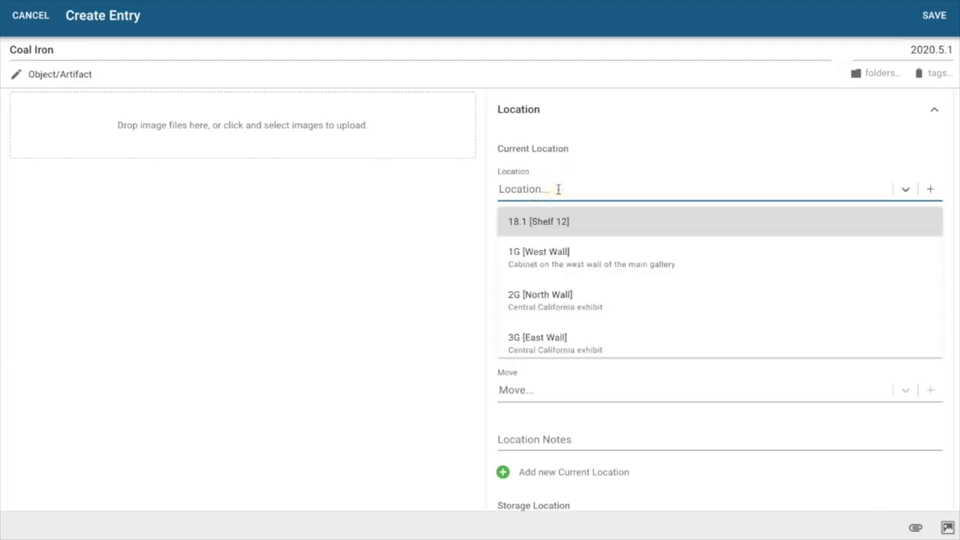
{"action": "mouse_move", "coordinate": [552, 258]}
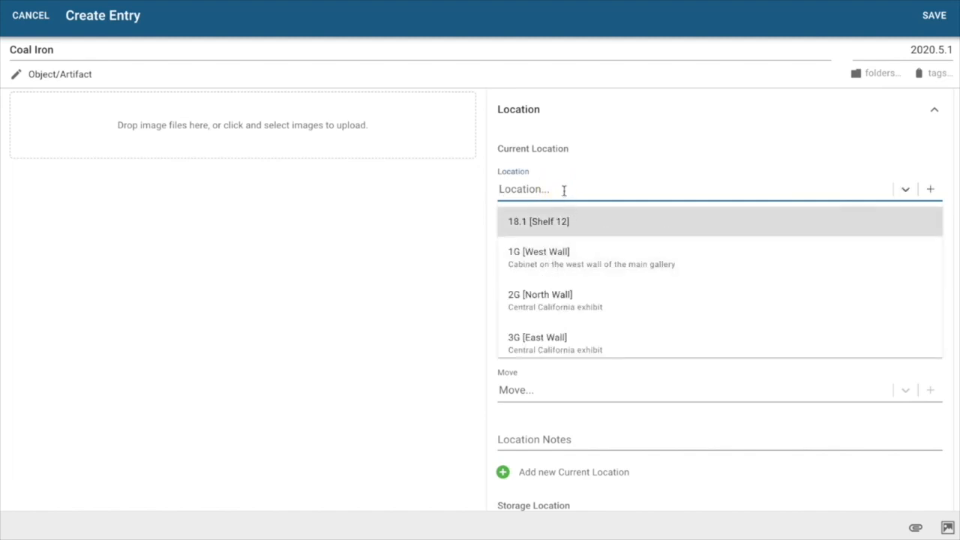
{"action": "type", "text": "2"}
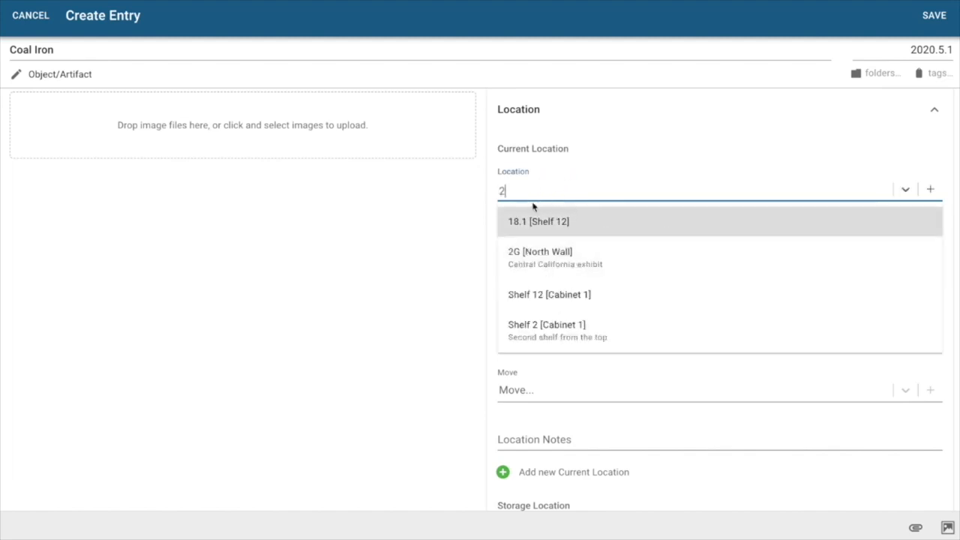
{"action": "mouse_move", "coordinate": [543, 330]}
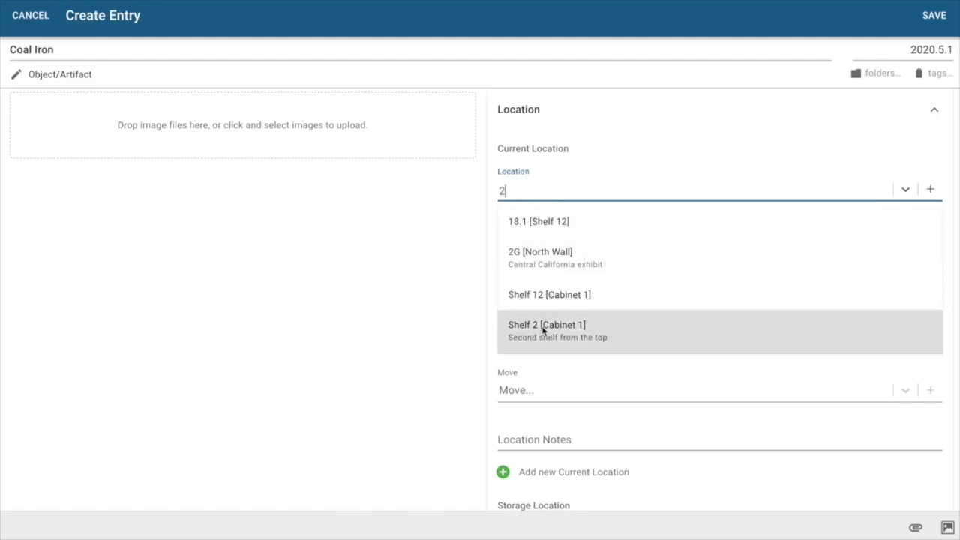
{"action": "mouse_move", "coordinate": [562, 331]}
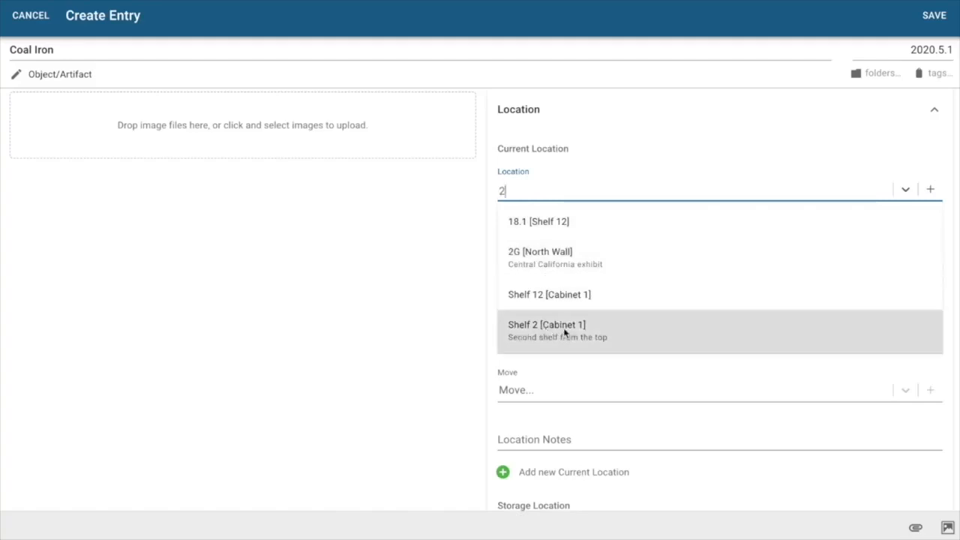
{"action": "left_click", "coordinate": [546, 324]}
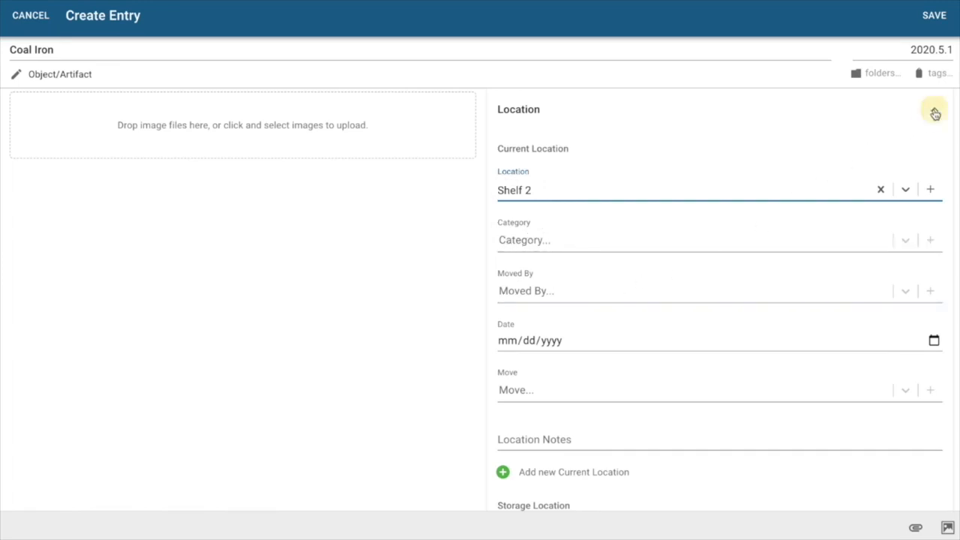
{"action": "left_click", "coordinate": [936, 112]}
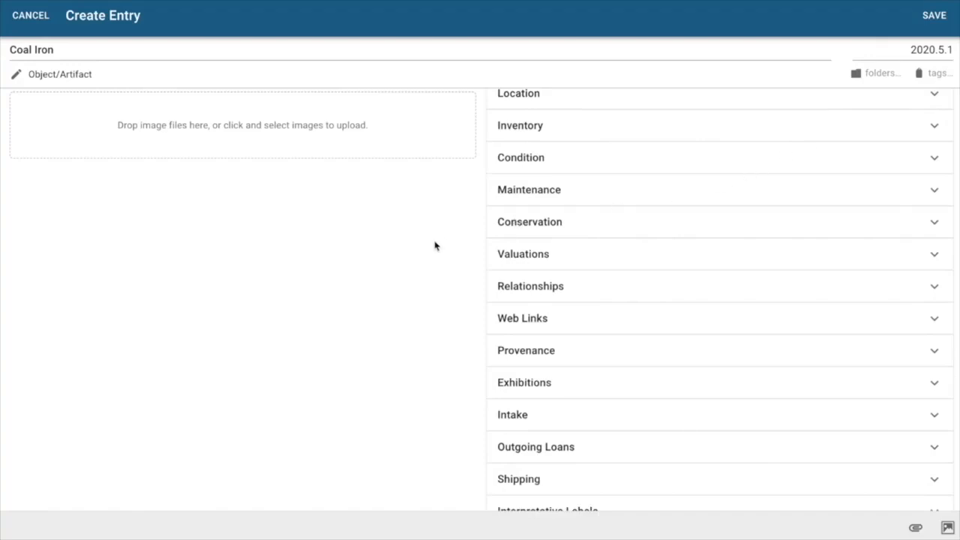
{"action": "mouse_move", "coordinate": [450, 240]}
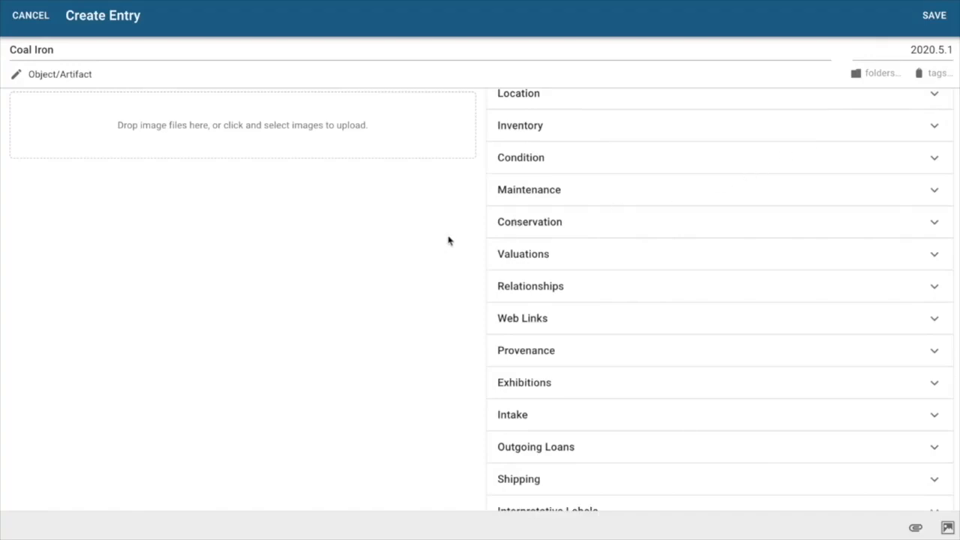